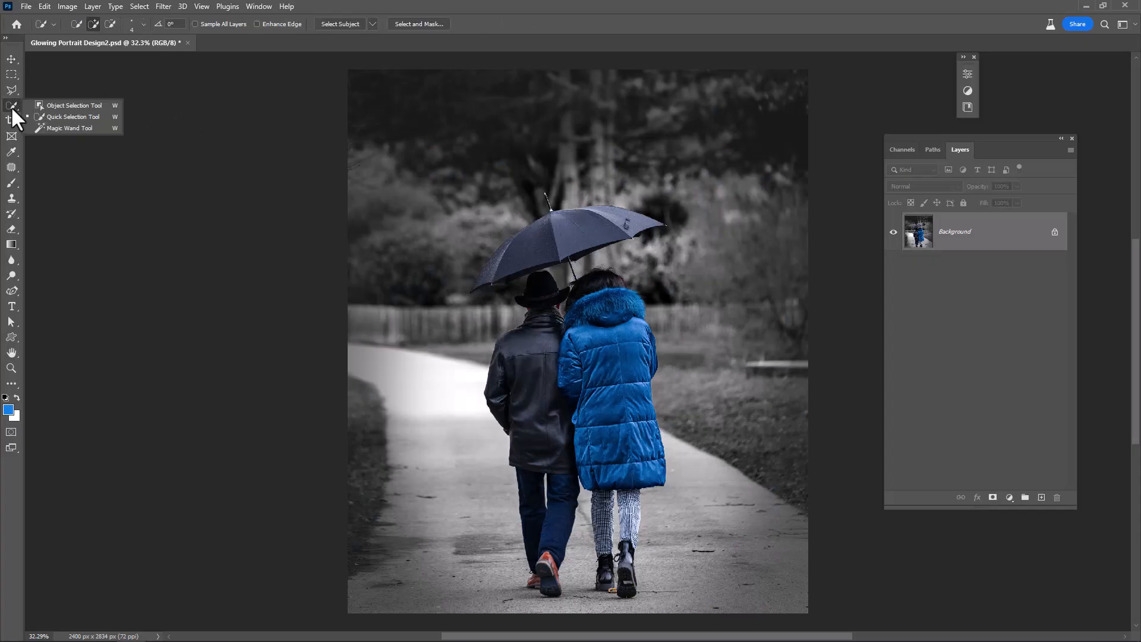
# - Select the couple and umbrella with Object Selection and mask the duplicated background to them
pyautogui.click(72, 105)
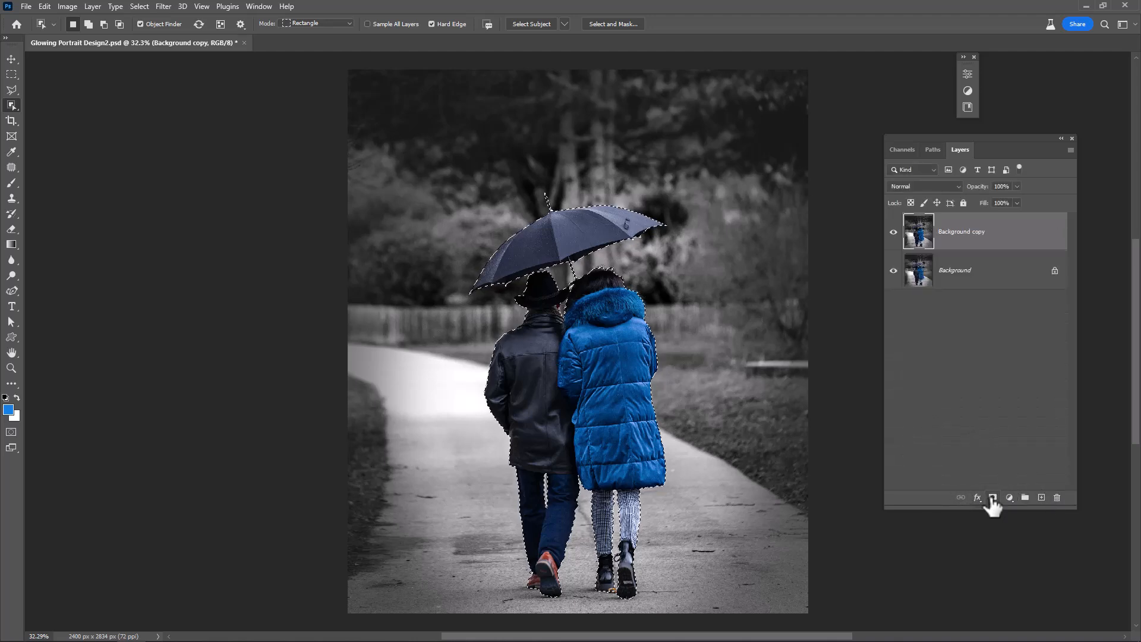
pyautogui.click(992, 498)
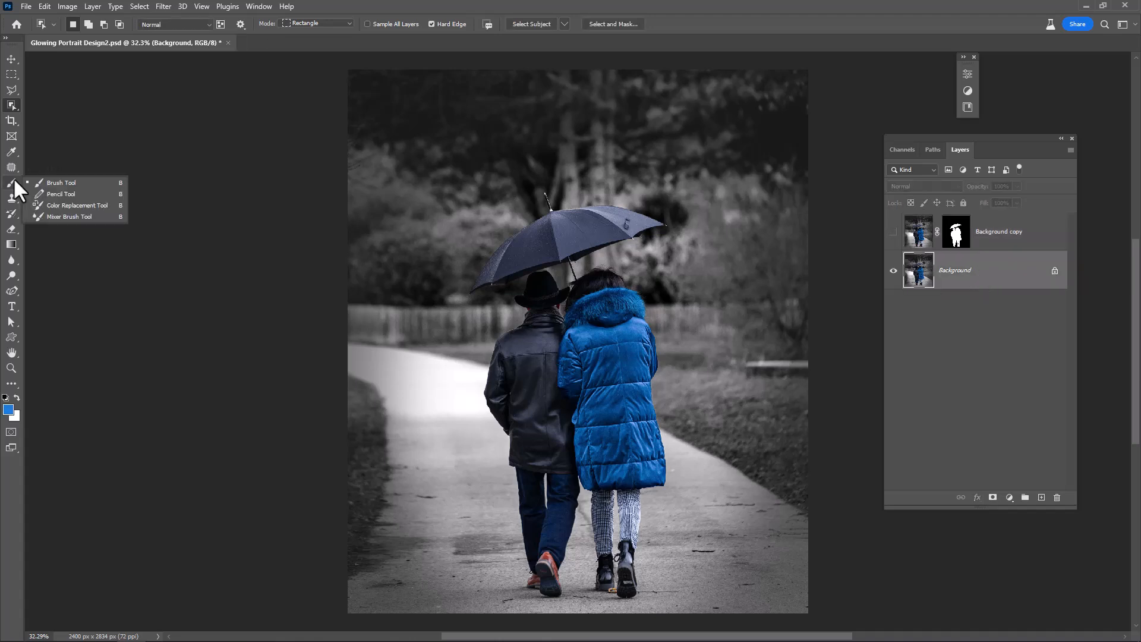
# - Configure a large Dry, Heavy Load mixer brush loaded with coat blue, and add an empty layer
pyautogui.click(61, 182)
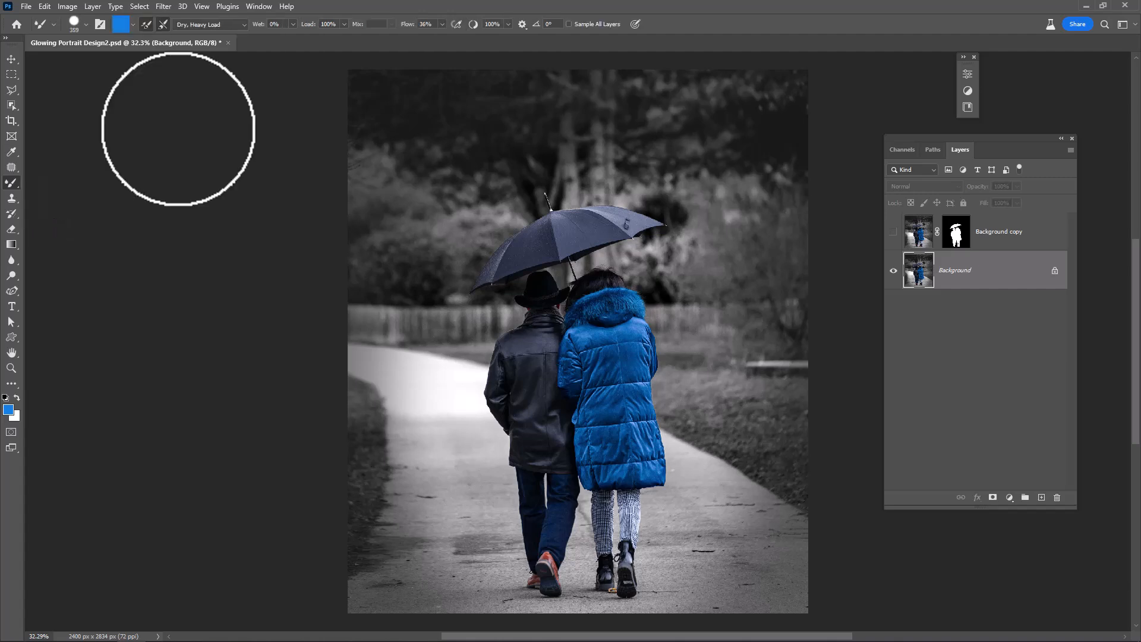
pyautogui.click(58, 24)
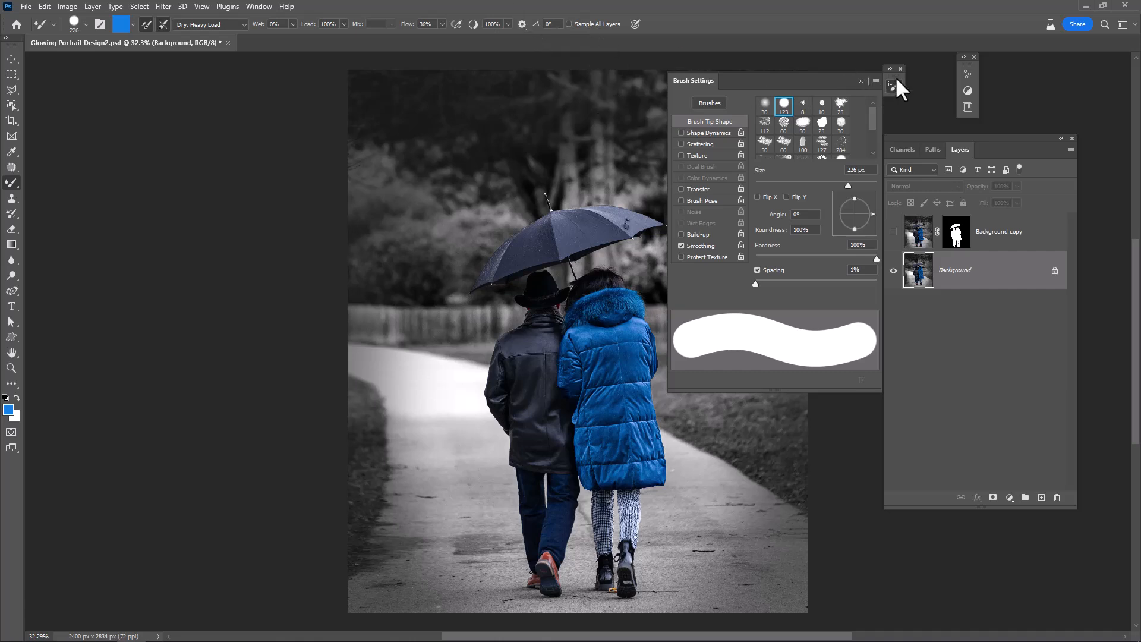
pyautogui.click(900, 68)
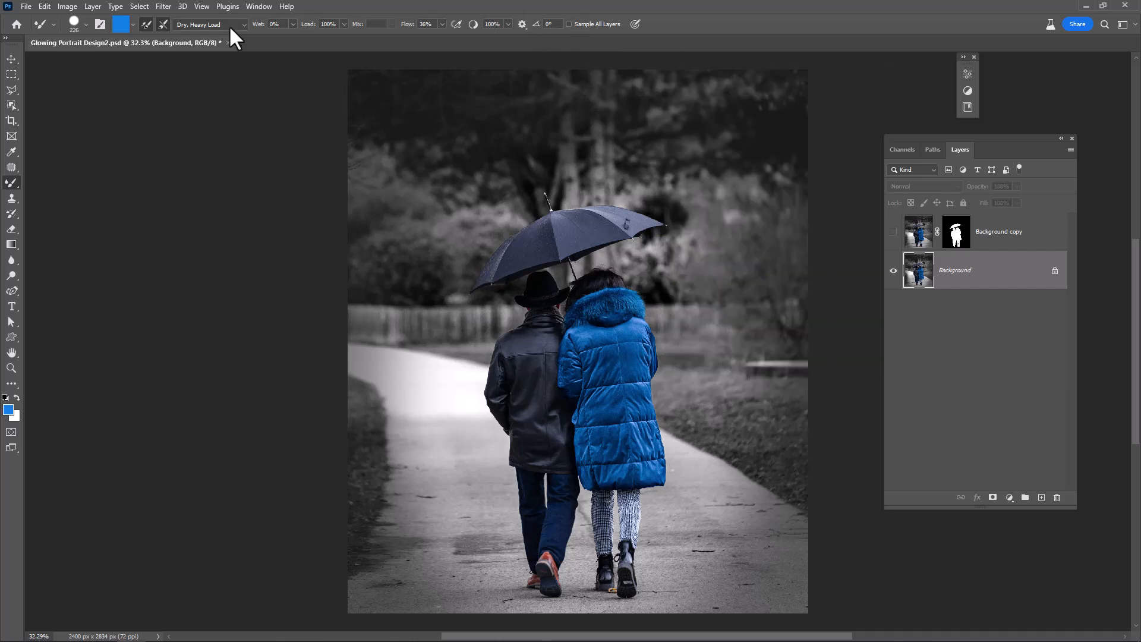
pyautogui.click(244, 24)
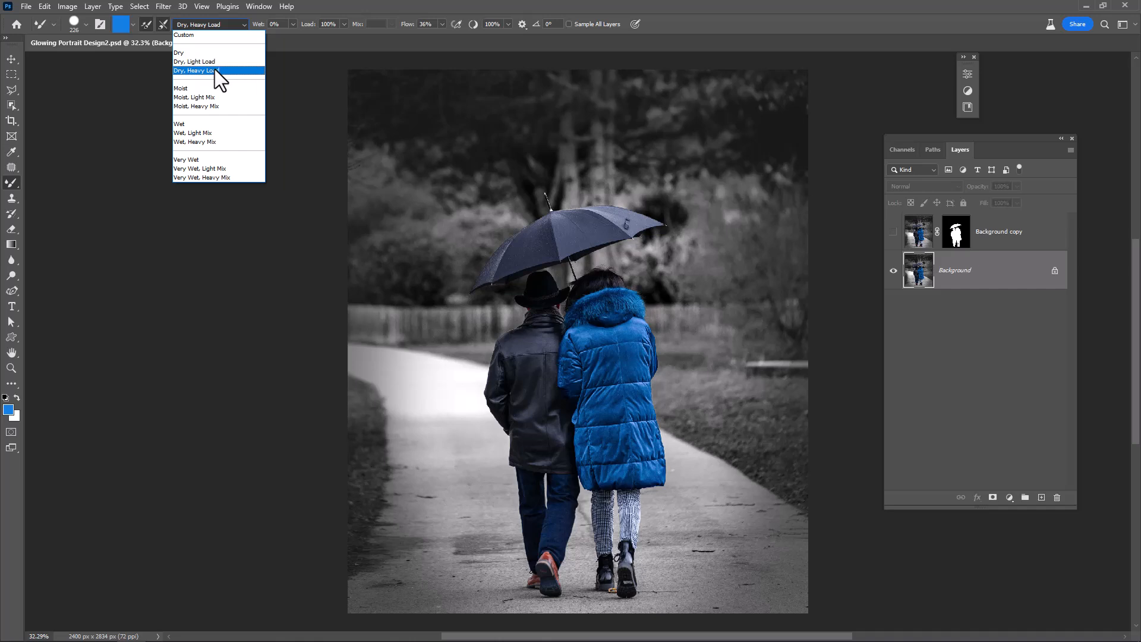
pyautogui.click(217, 70)
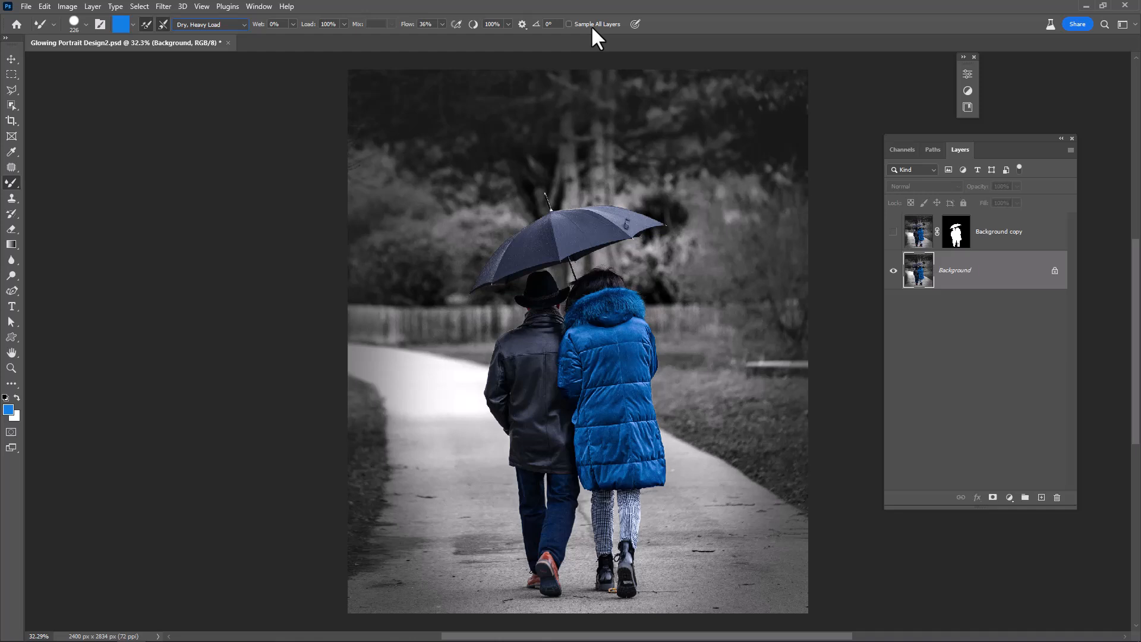
pyautogui.moveTo(608, 77)
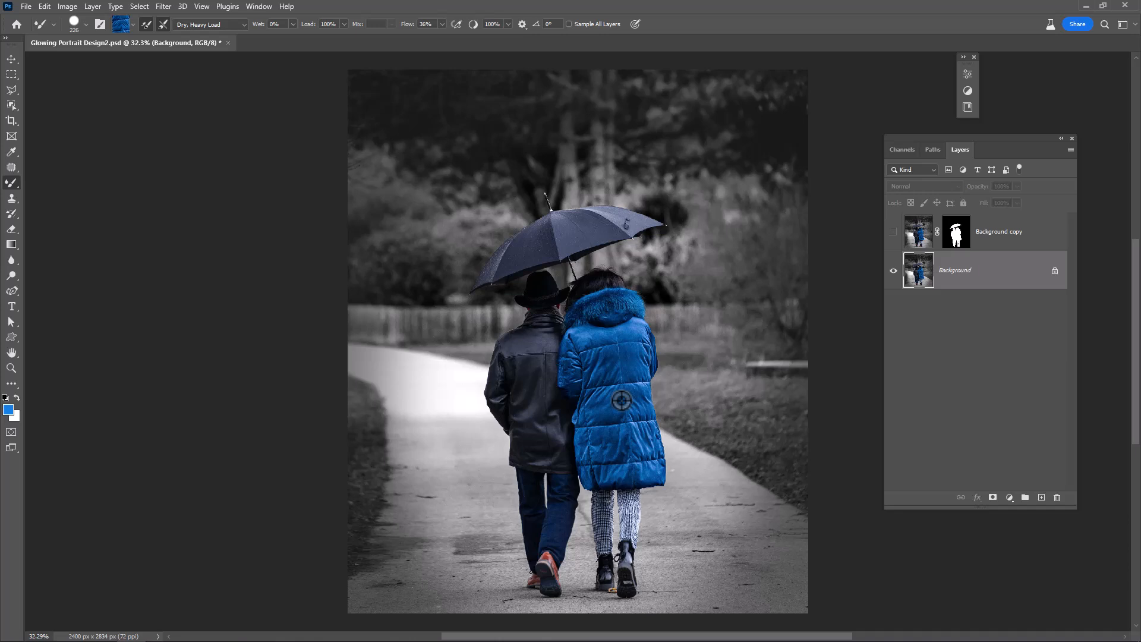
pyautogui.click(1041, 497)
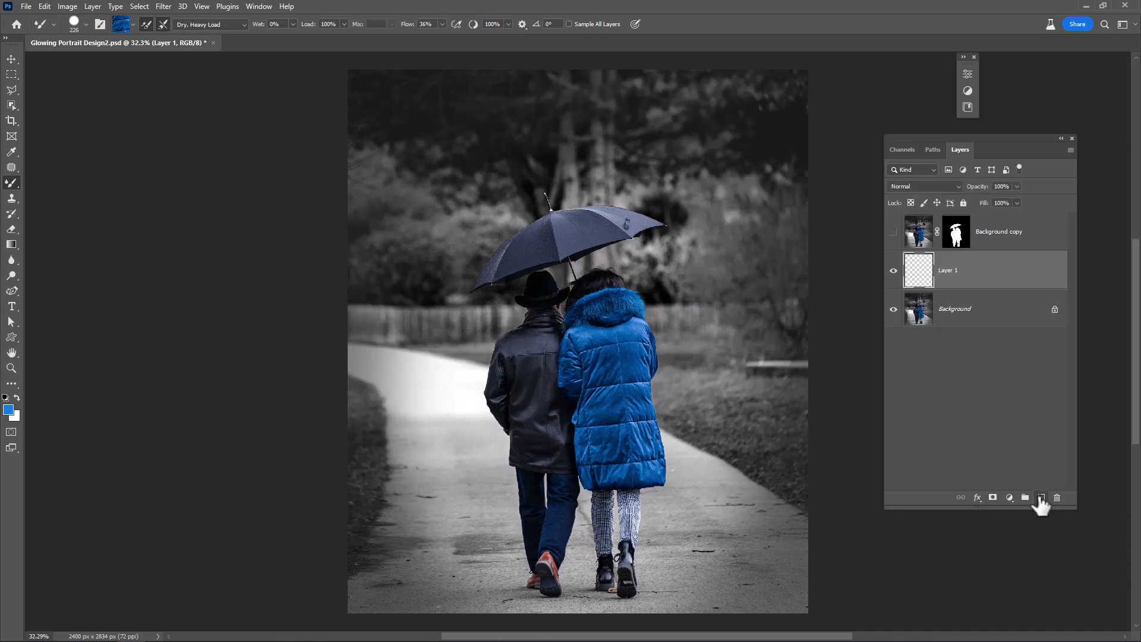
# - Draw a curved path around the couple and stroke it with the Mixer Brush
pyautogui.click(12, 291)
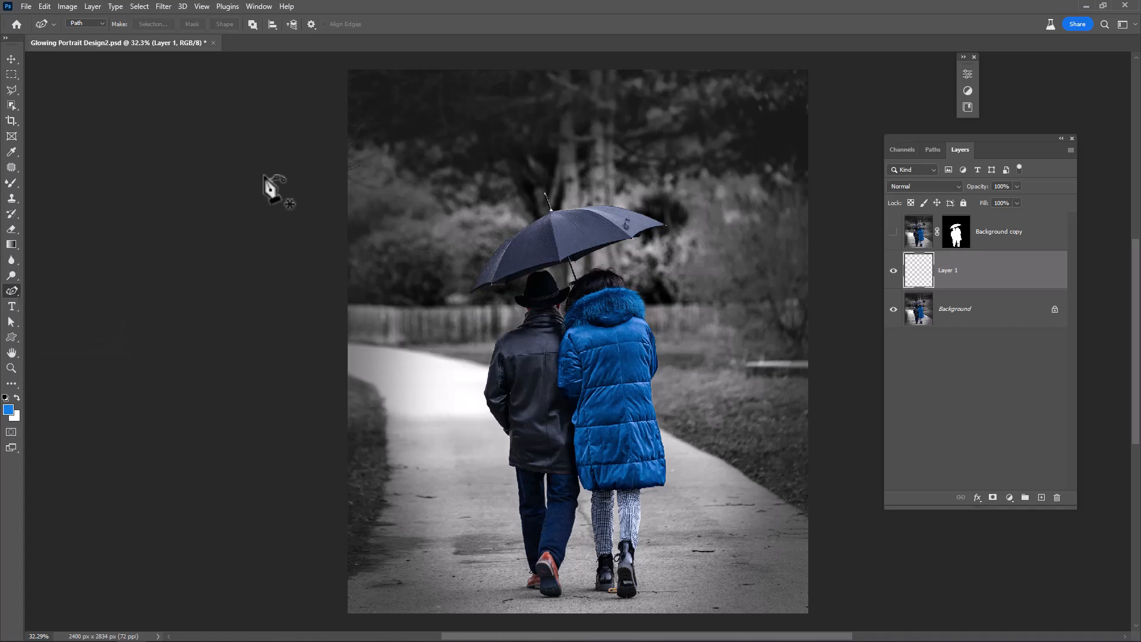
pyautogui.moveTo(262, 162); pyautogui.dragTo(750, 349)
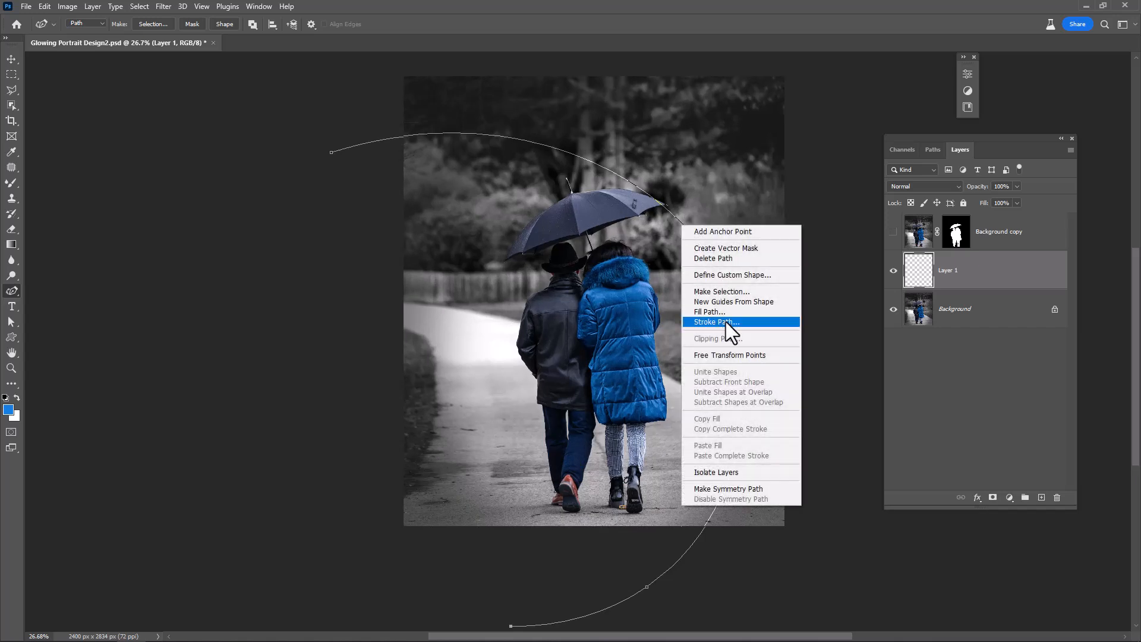
pyautogui.click(716, 322)
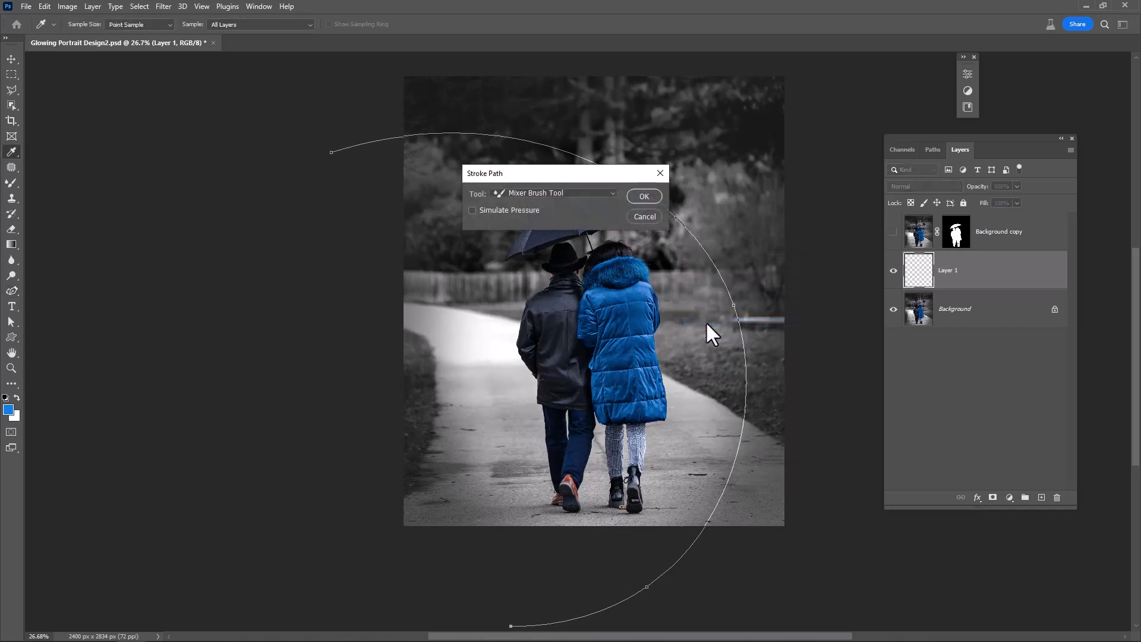
pyautogui.click(556, 193)
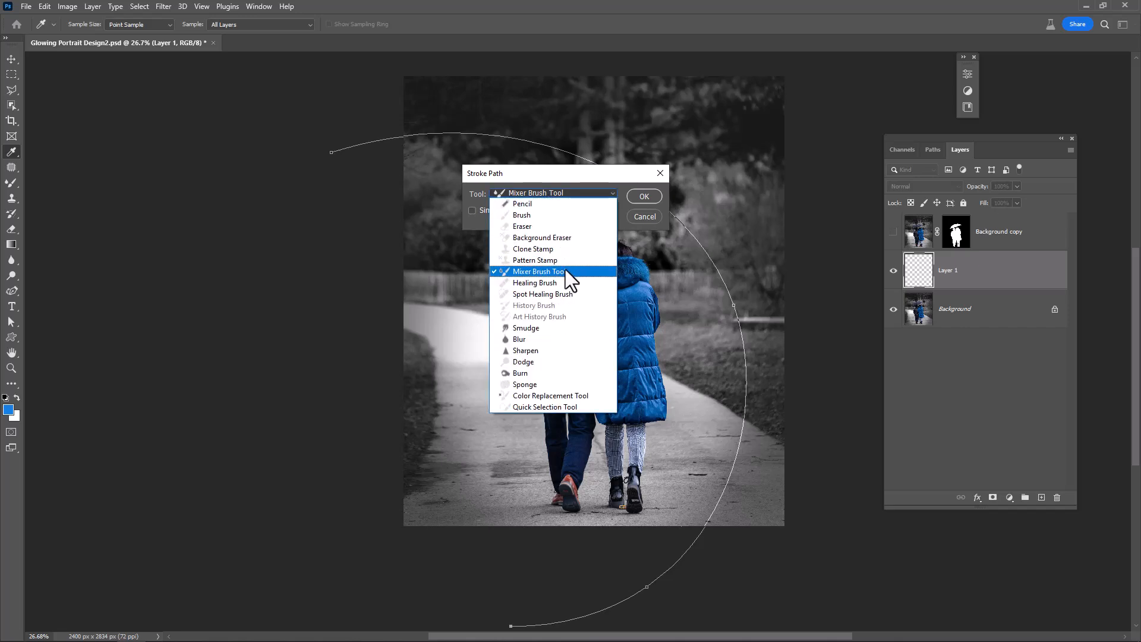
pyautogui.click(539, 271)
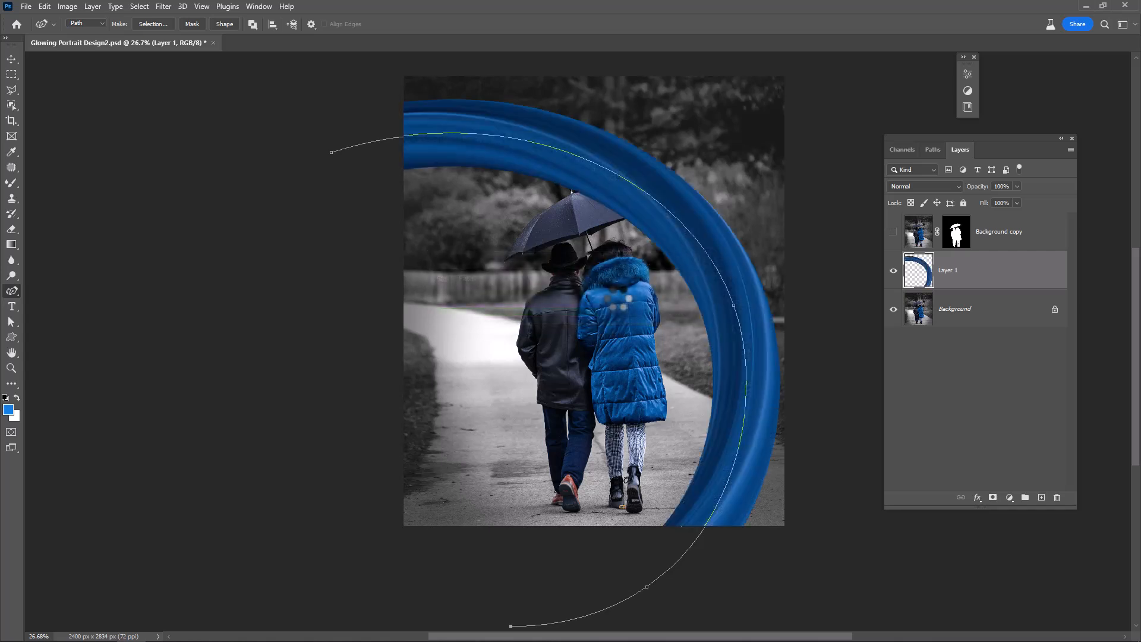
pyautogui.press('Delete')
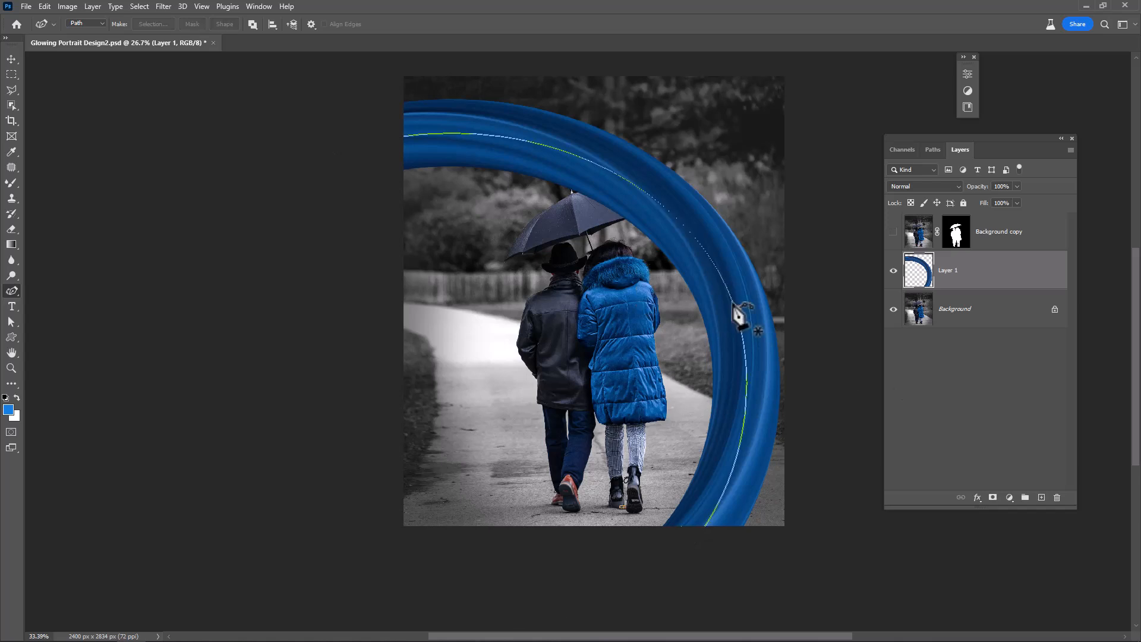
# - Give the ring layer a Linear Dodge Inner Glow in #0089ff plus an Outer Glow
pyautogui.rightClick(947, 270)
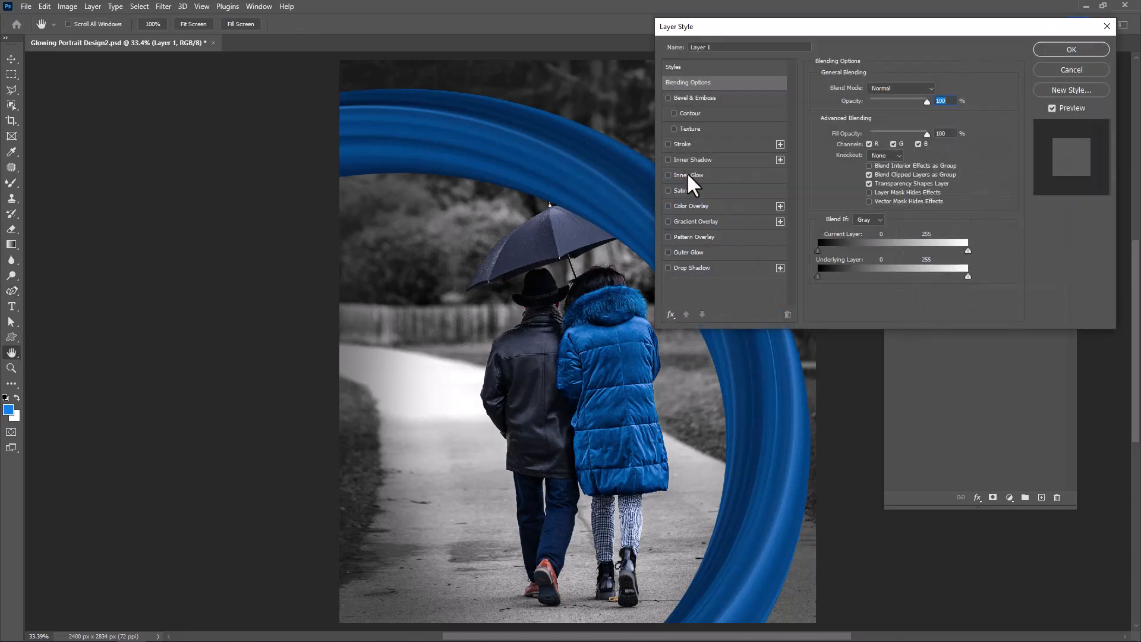
pyautogui.click(667, 175)
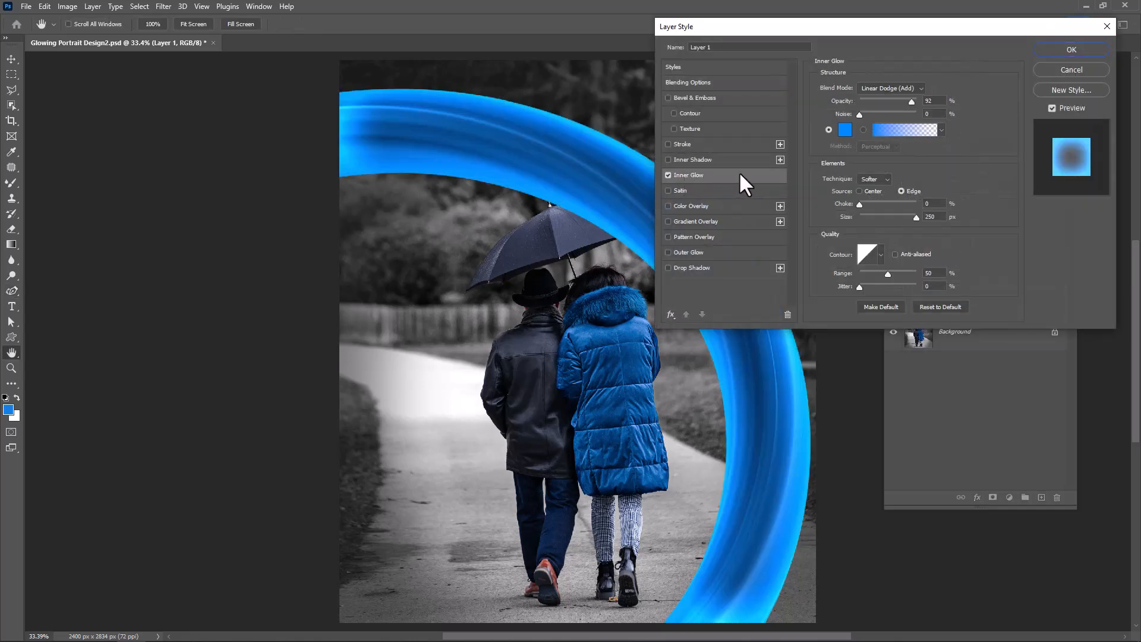
pyautogui.click(844, 130)
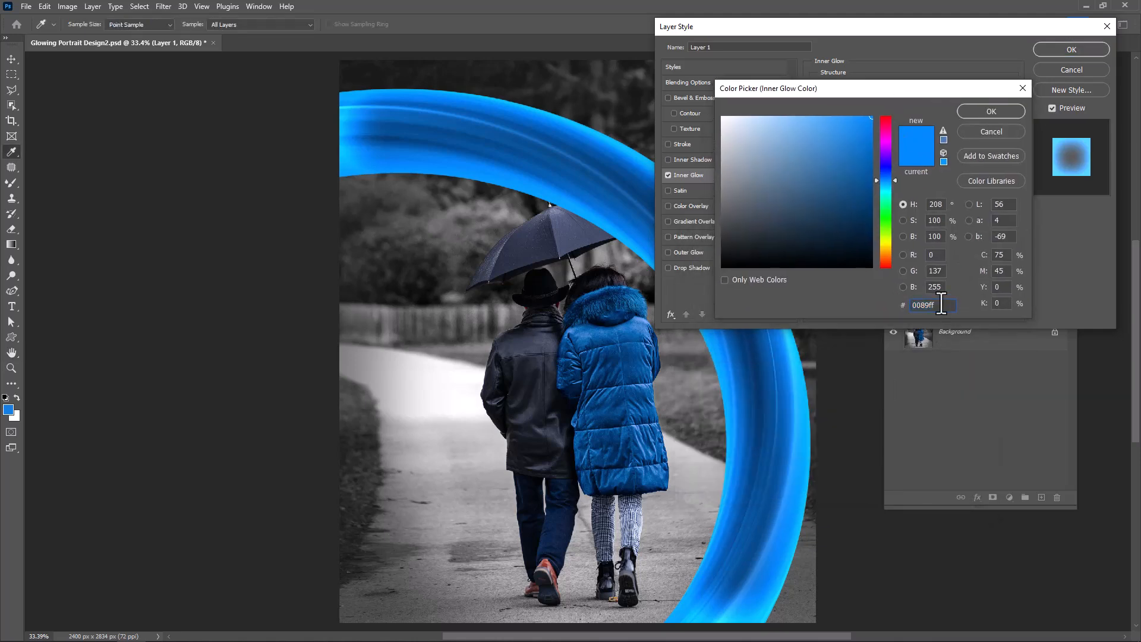
pyautogui.click(989, 110)
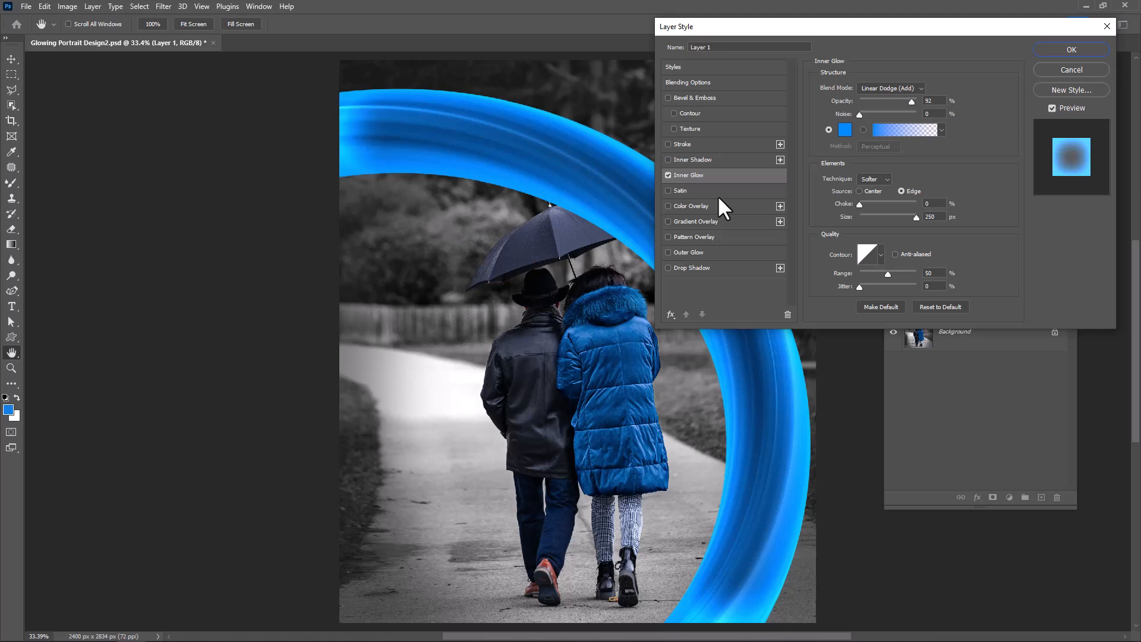
pyautogui.click(688, 252)
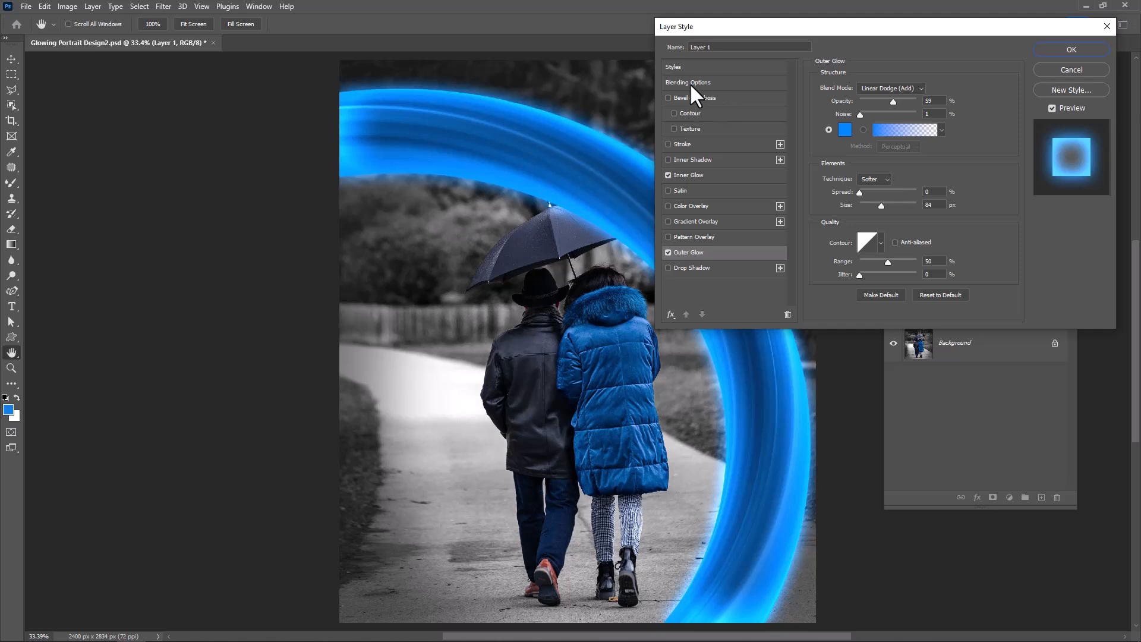
# - Split the Current Layer Blend If shadow slider to fade the ring's darkest tones, then apply
pyautogui.click(688, 82)
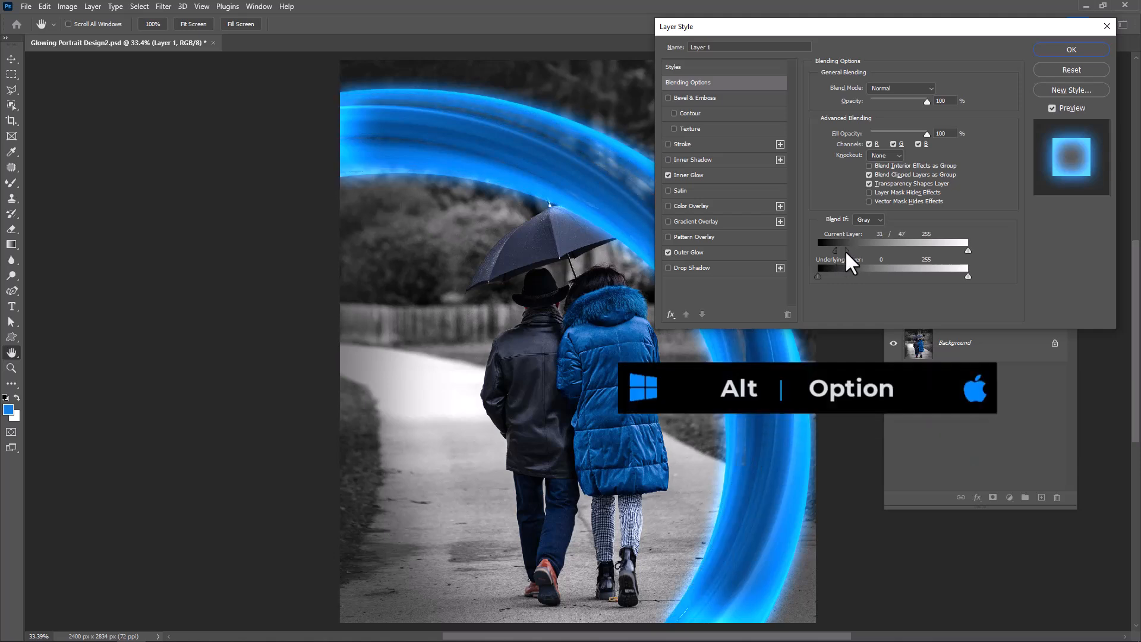
pyautogui.moveTo(975, 250); pyautogui.dragTo(968, 249)
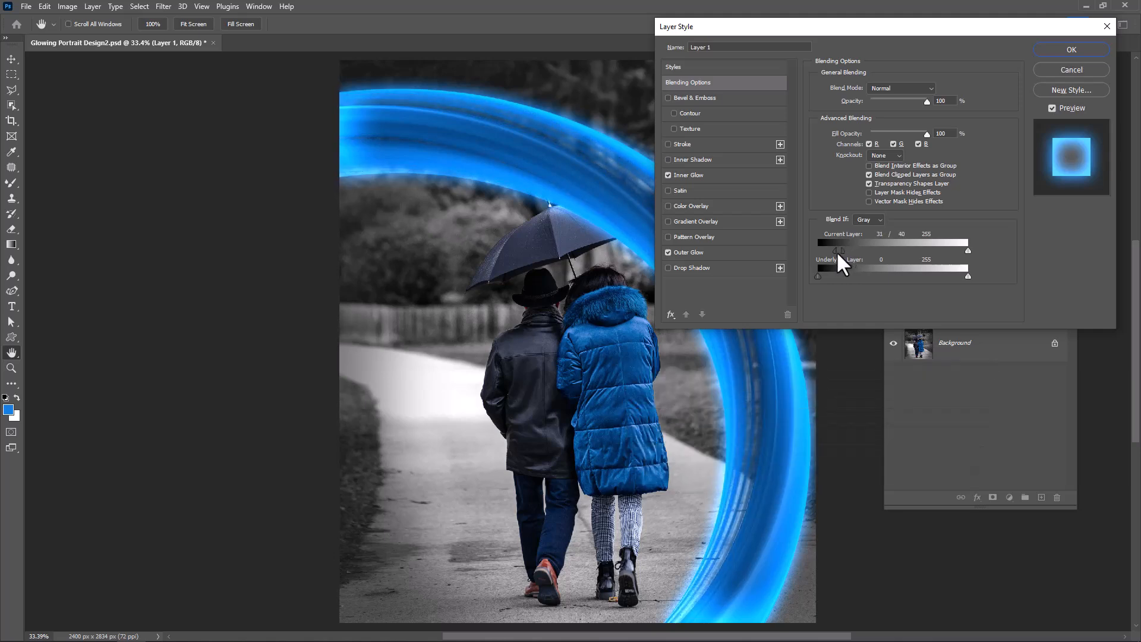
pyautogui.moveTo(823, 251); pyautogui.dragTo(815, 251)
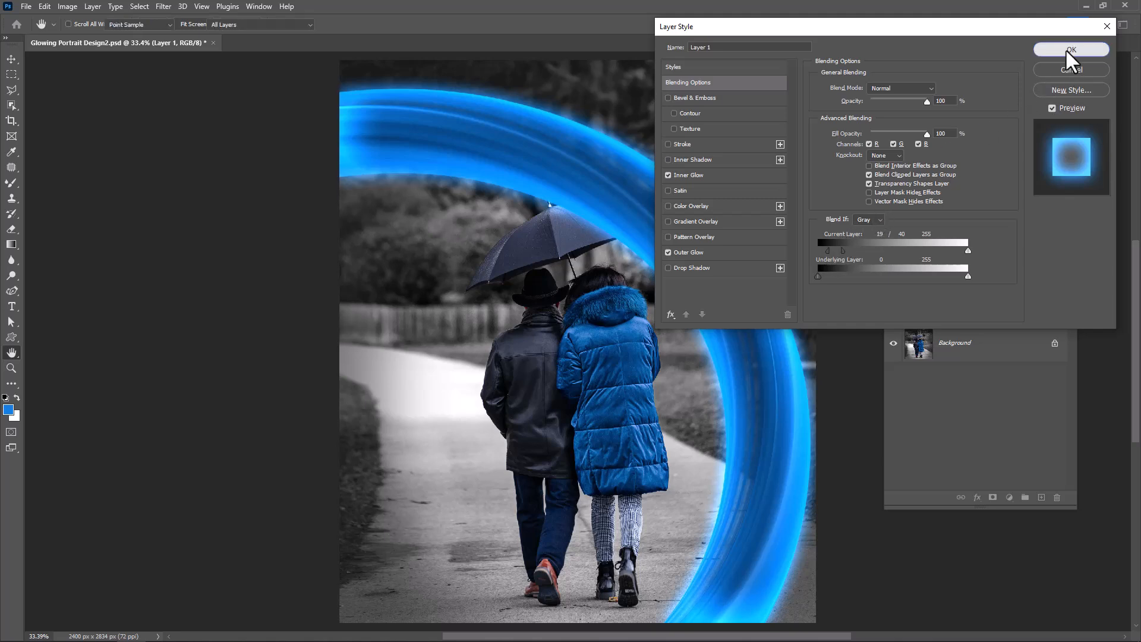
pyautogui.click(1070, 50)
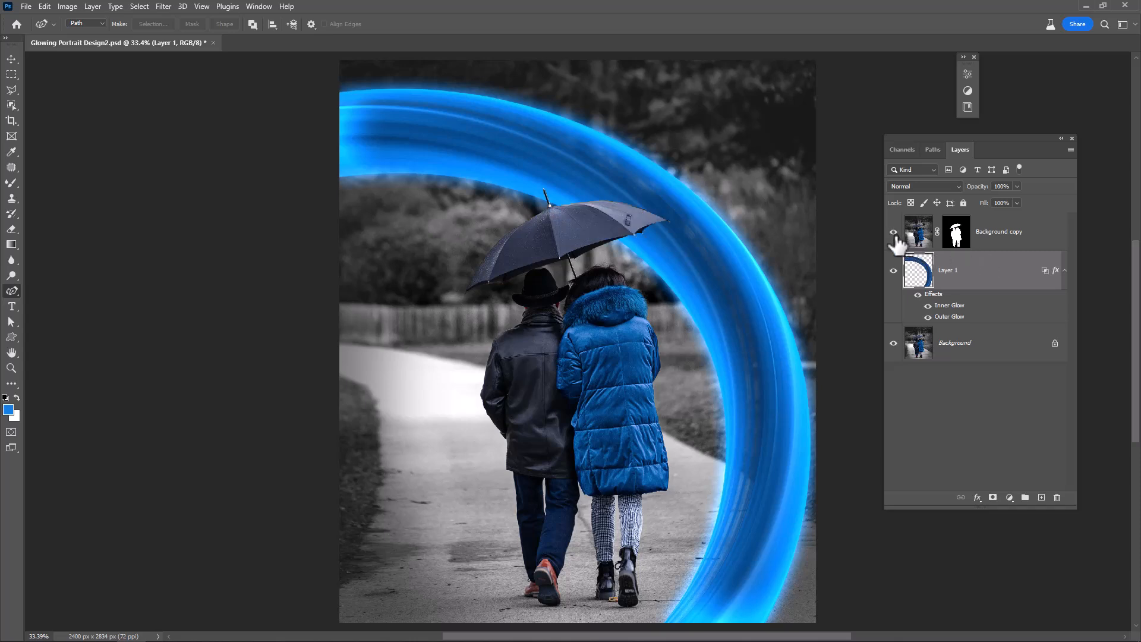
# - Show the couple copy, clip Layer 2 to it, and set Layer 2 to Linear Dodge (Add)
pyautogui.click(998, 231)
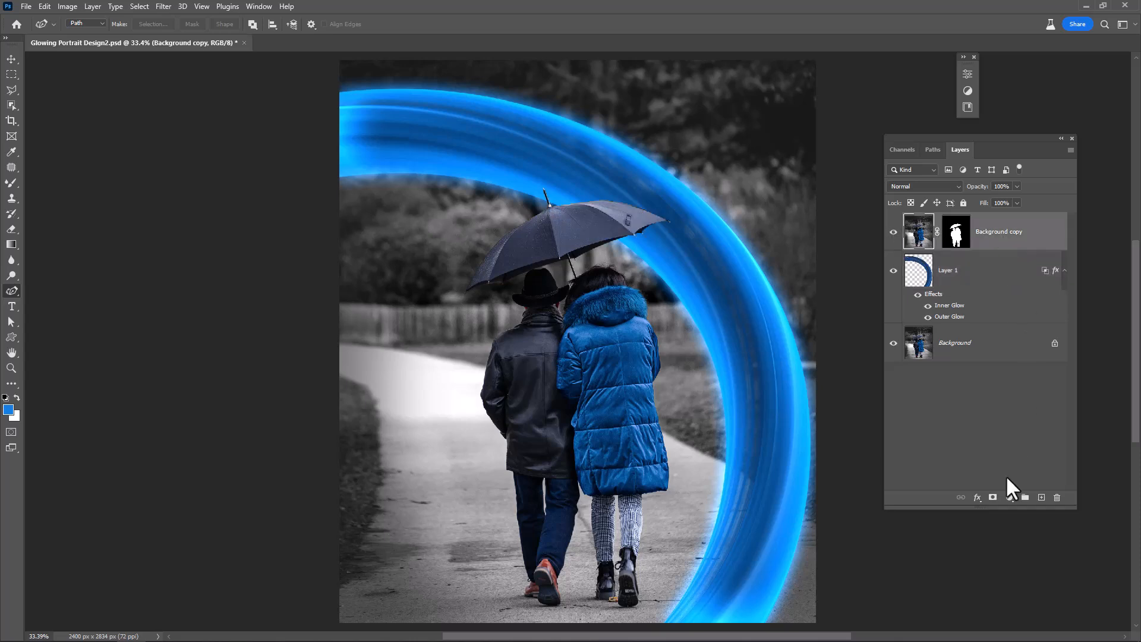
pyautogui.rightClick(946, 231)
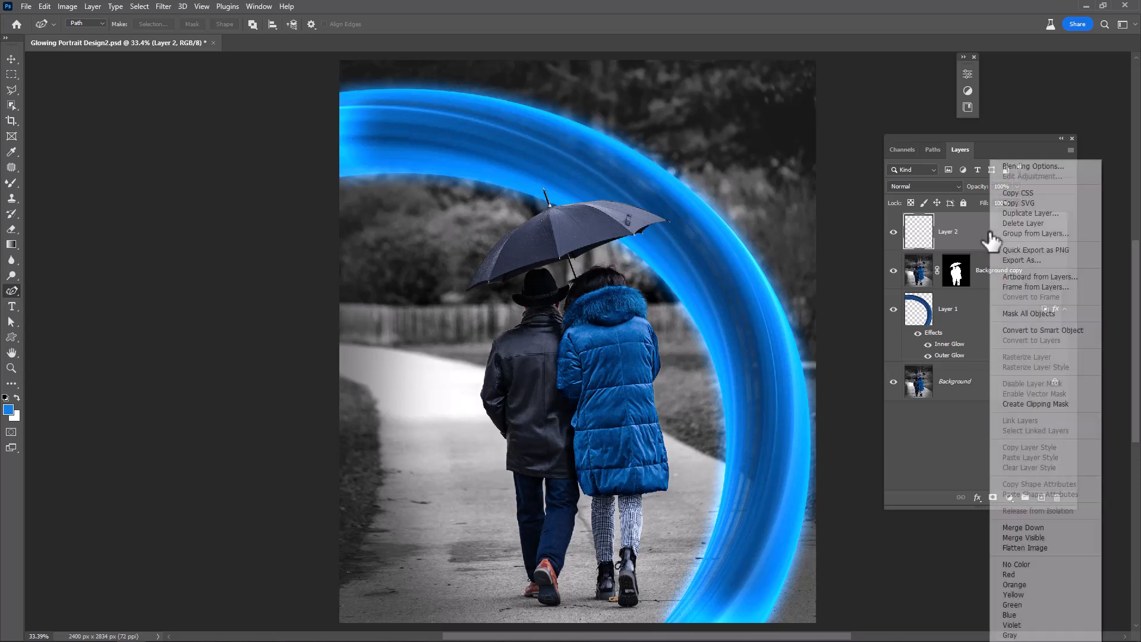
pyautogui.moveTo(1026, 334)
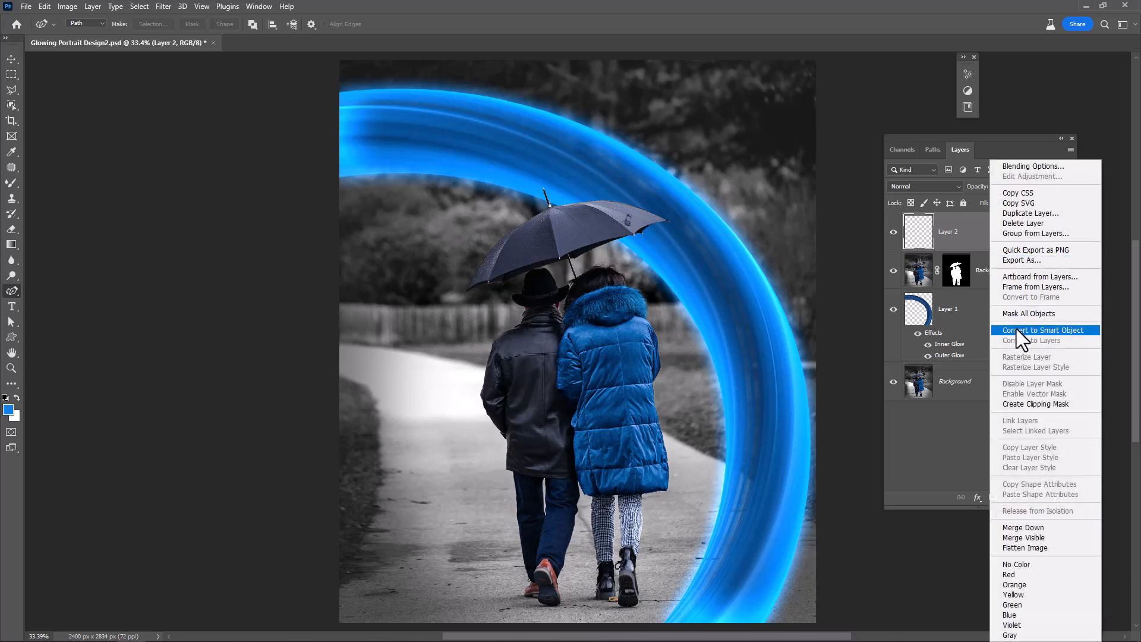
pyautogui.click(1029, 329)
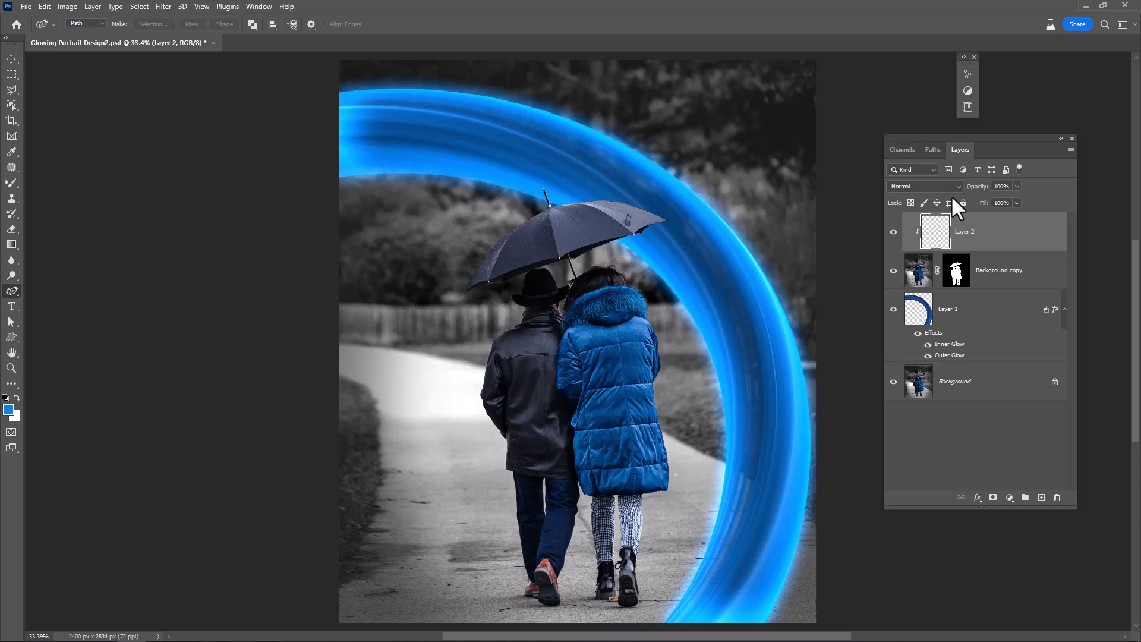
pyautogui.click(924, 185)
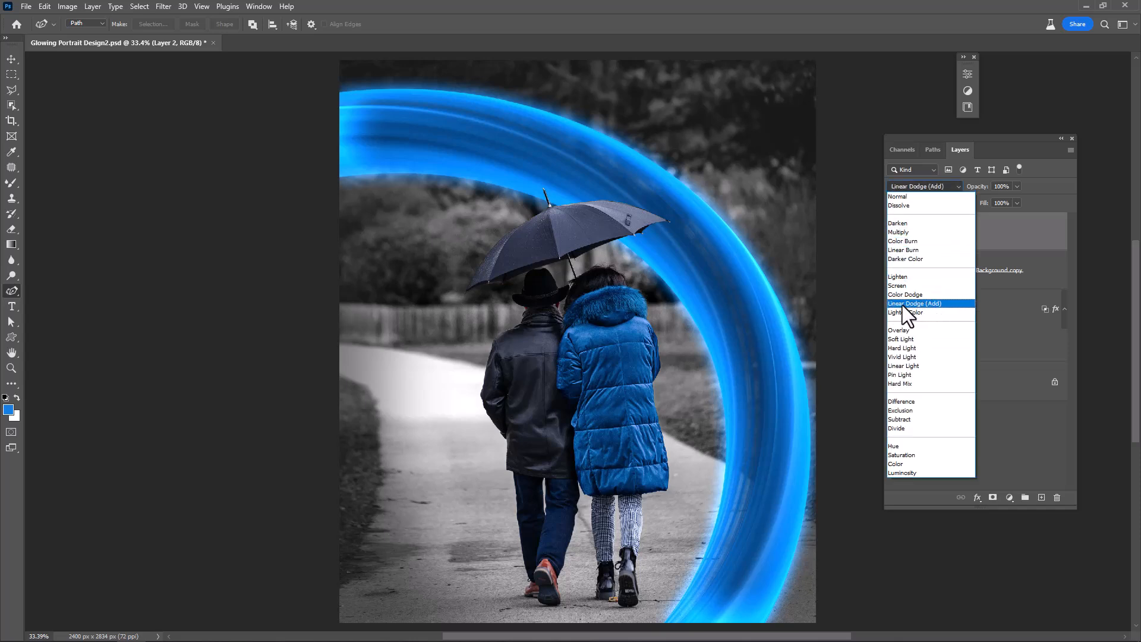
pyautogui.click(915, 304)
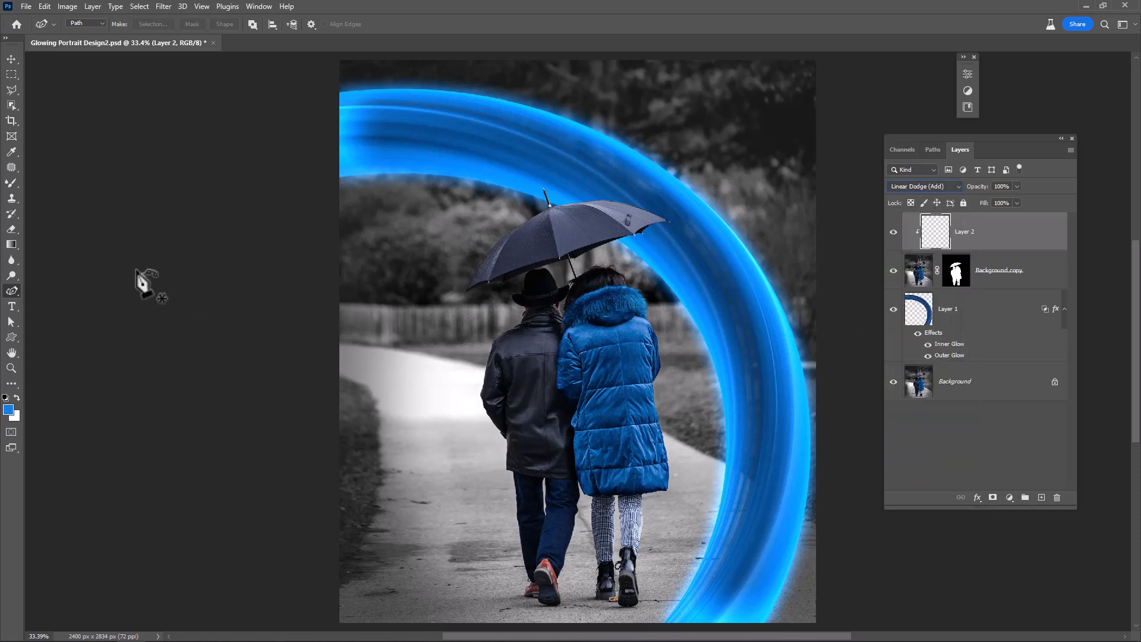
# - Paint low-flow blue highlights along the umbrella top and the boot edge
pyautogui.click(12, 183)
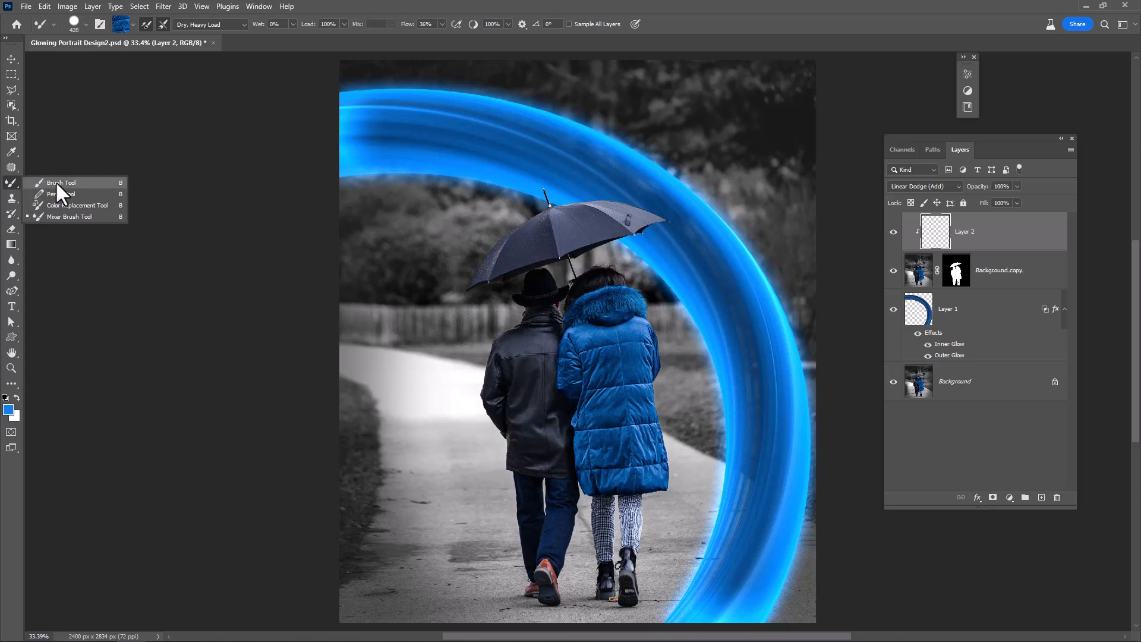
pyautogui.click(62, 182)
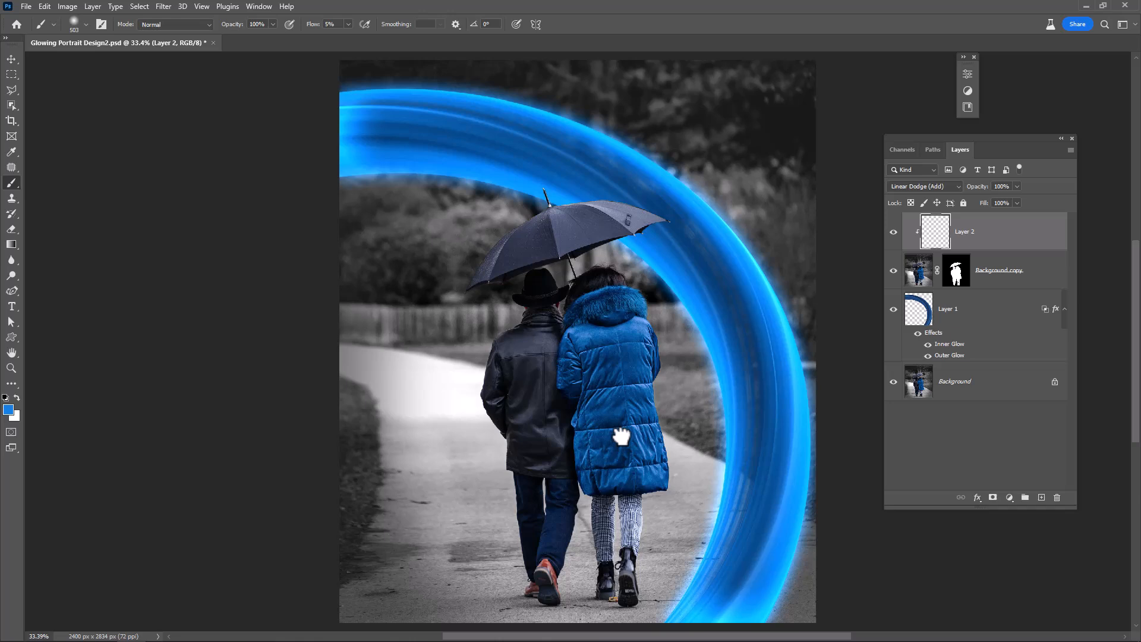
pyautogui.click(330, 24)
pyautogui.write('46')
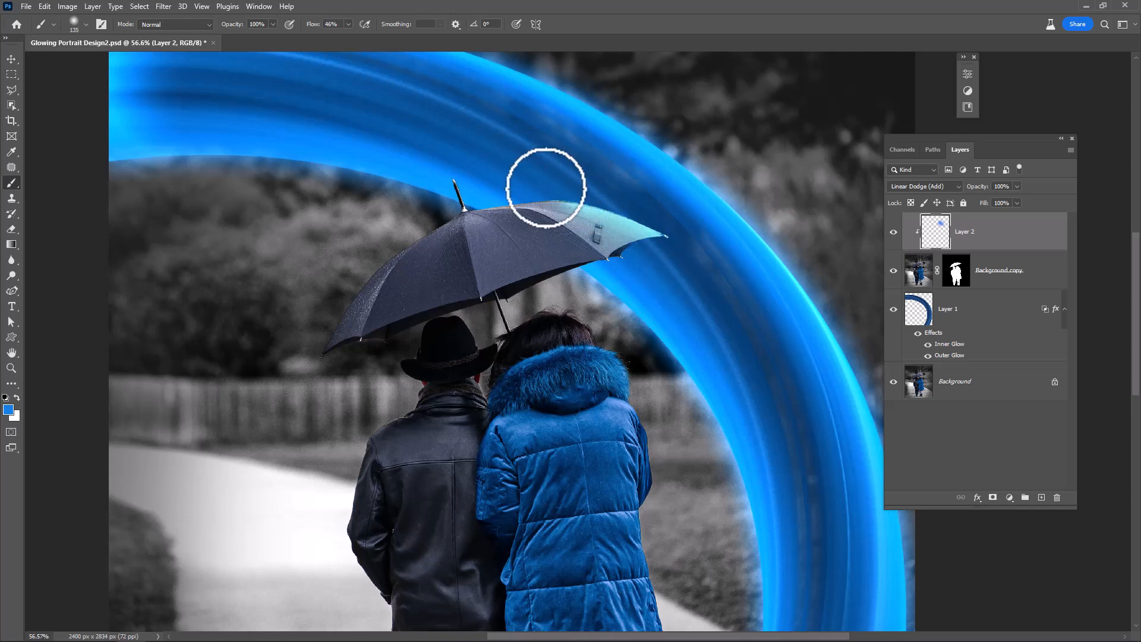
pyautogui.moveTo(549, 185); pyautogui.dragTo(516, 298)
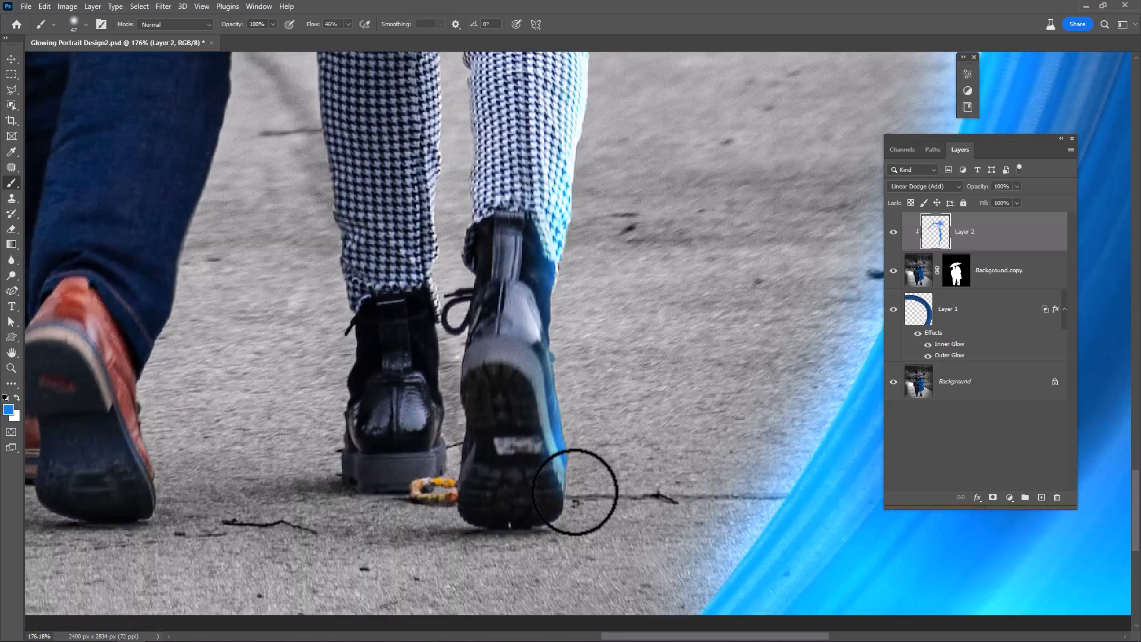
pyautogui.moveTo(575, 492); pyautogui.dragTo(429, 437)
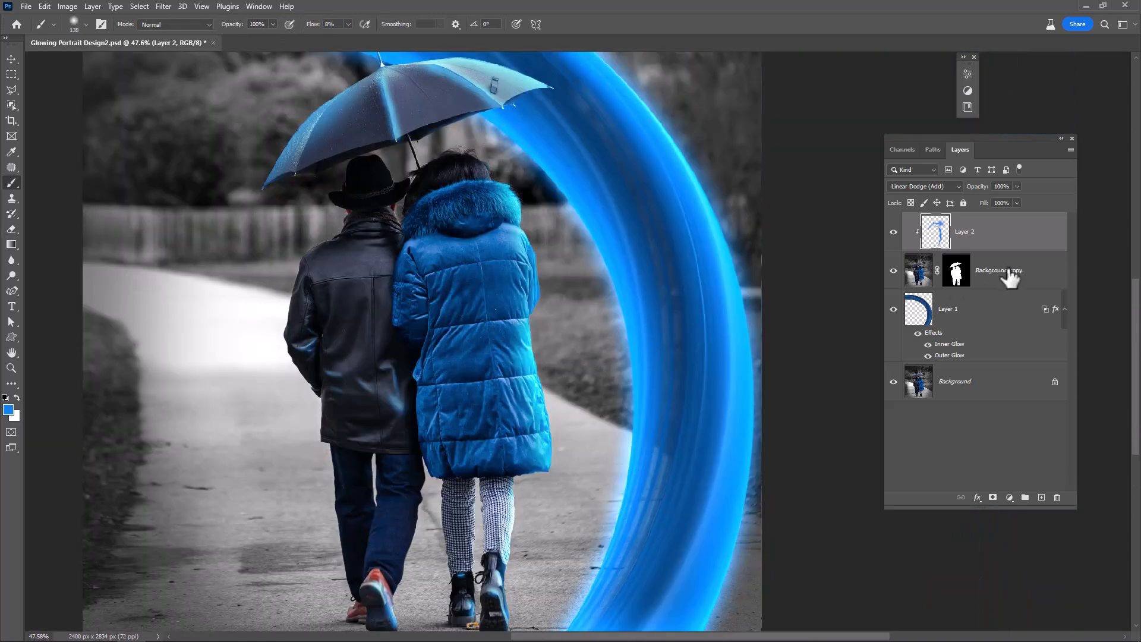
# - Split Layer 2's Underlying Layer Blend If shadow slider so paint avoids dark areas
pyautogui.rightClick(999, 270)
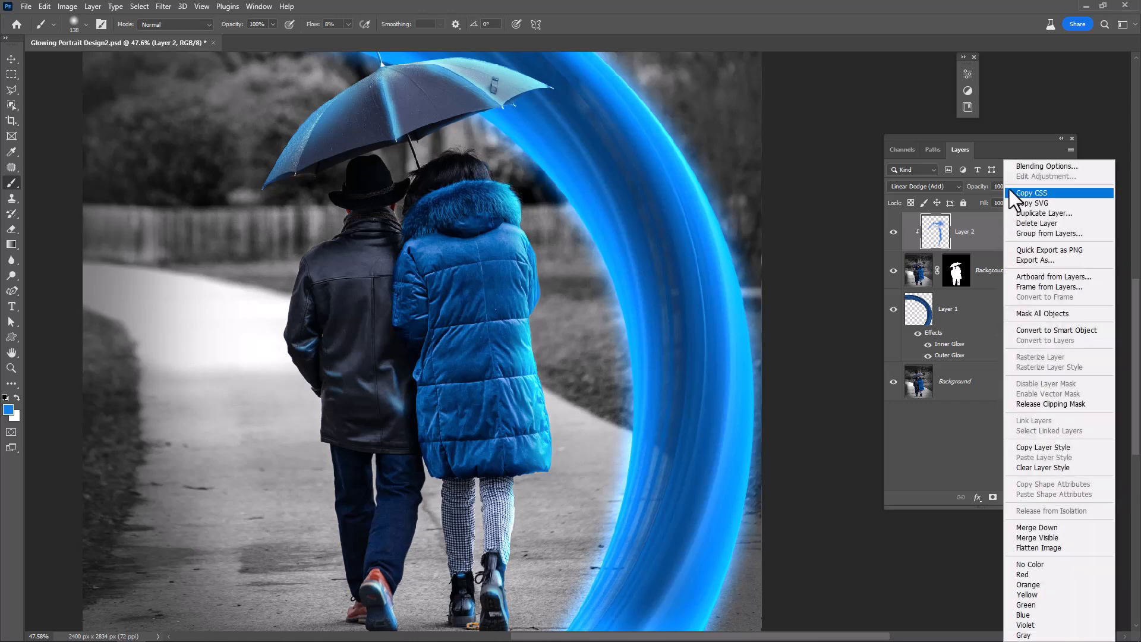
pyautogui.click(1046, 166)
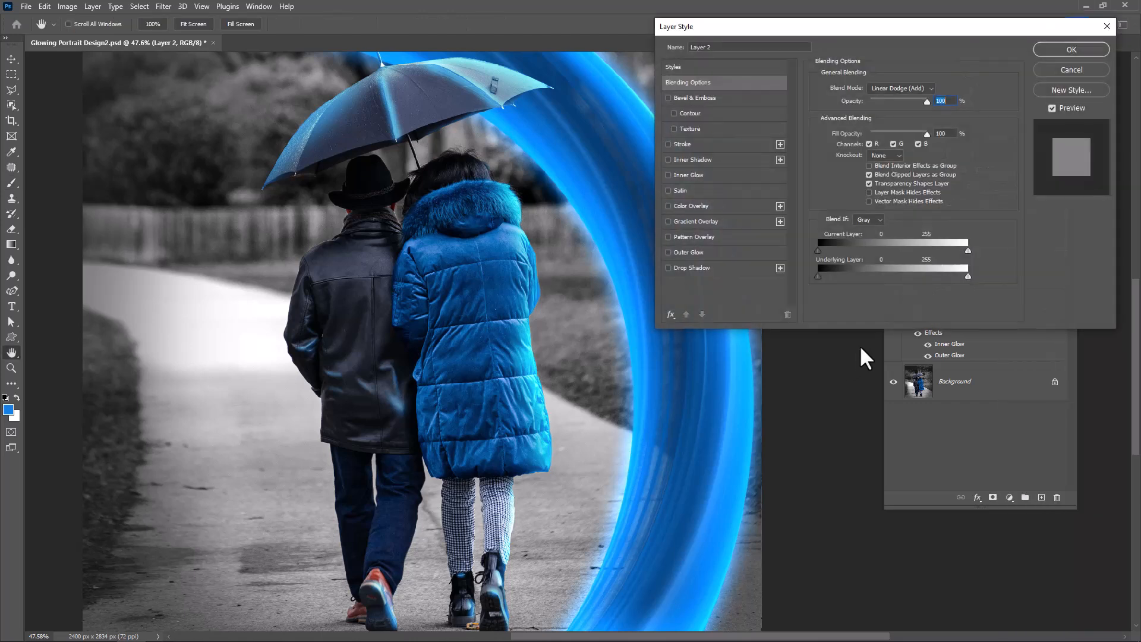
pyautogui.moveTo(818, 270); pyautogui.dragTo(840, 270)
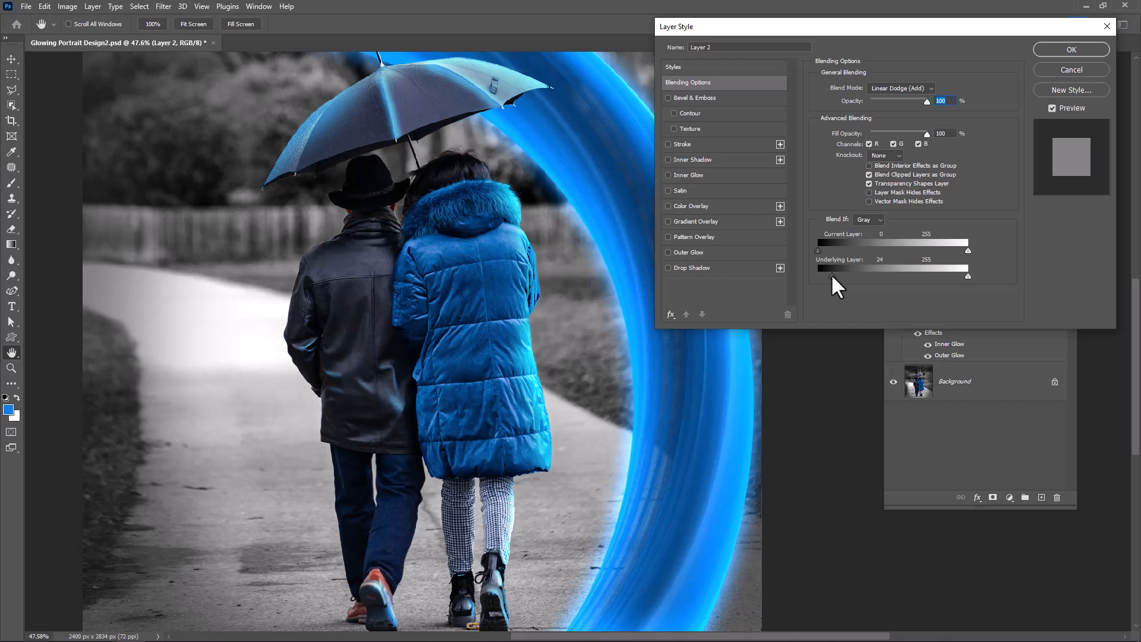
pyautogui.moveTo(827, 275); pyautogui.dragTo(824, 275)
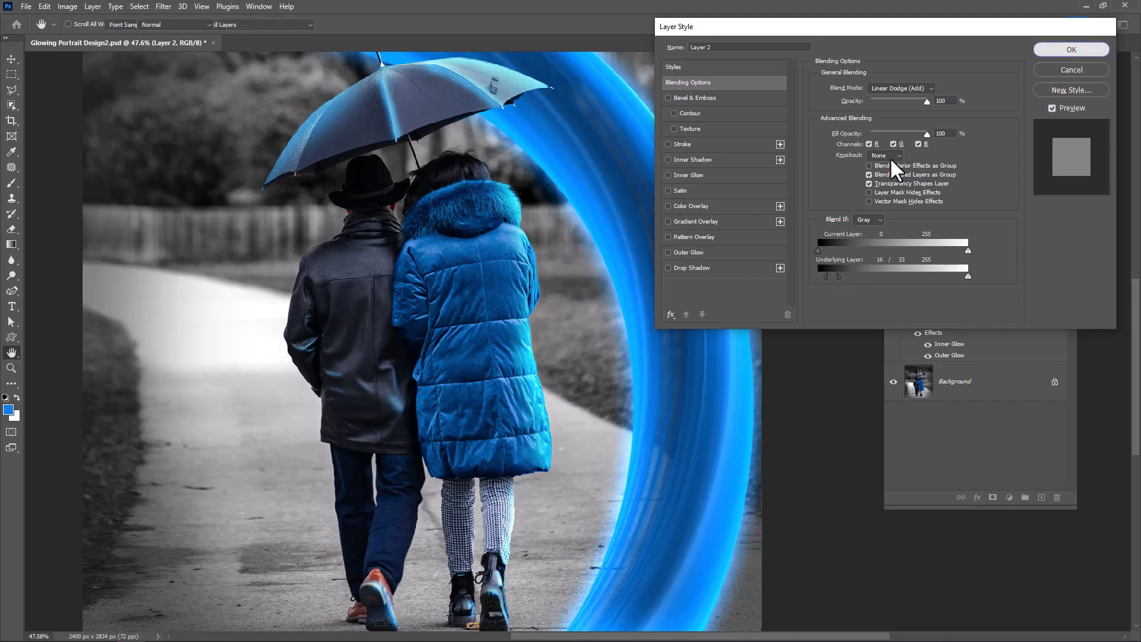
pyautogui.click(1069, 49)
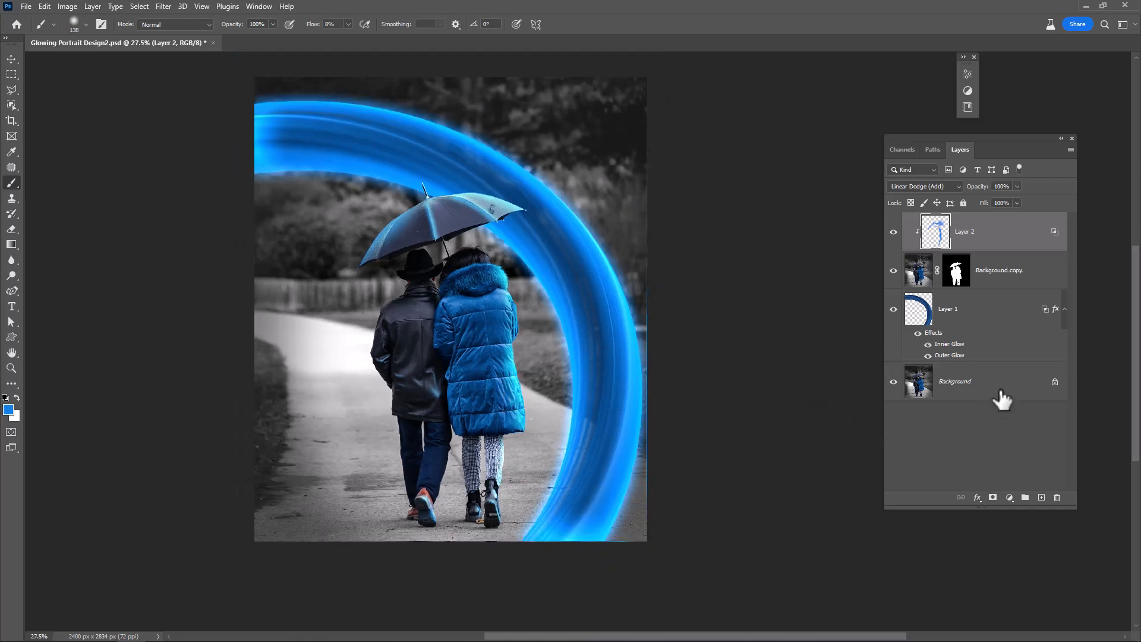
# - Add an Exposure adjustment above Background with Exposure -1.00 and slightly lower Gamma
pyautogui.click(953, 380)
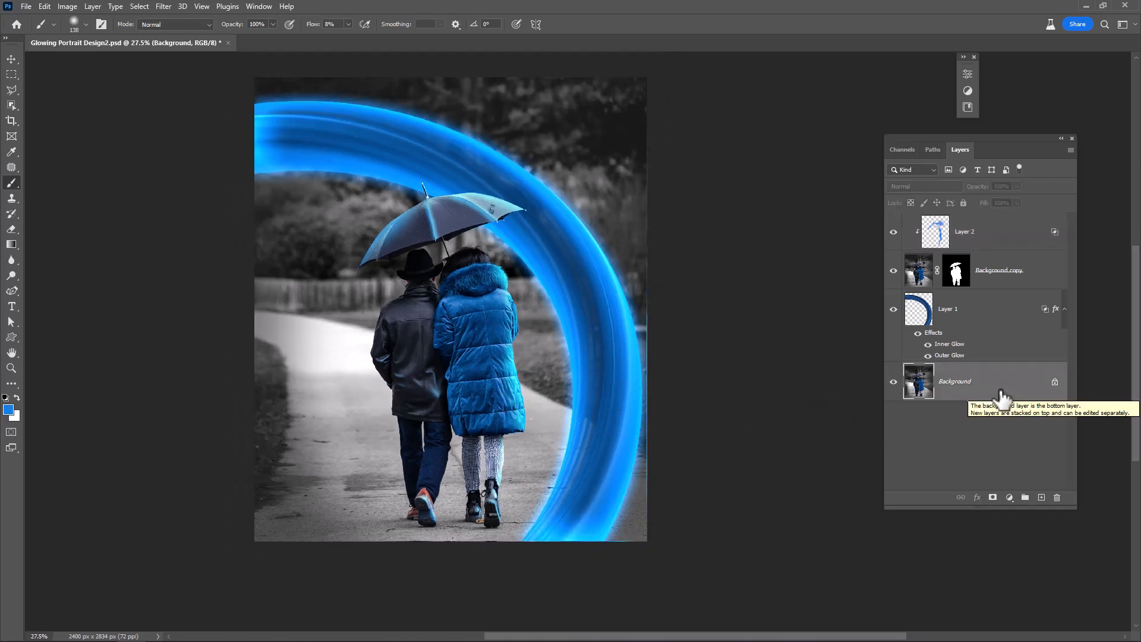
pyautogui.click(1009, 497)
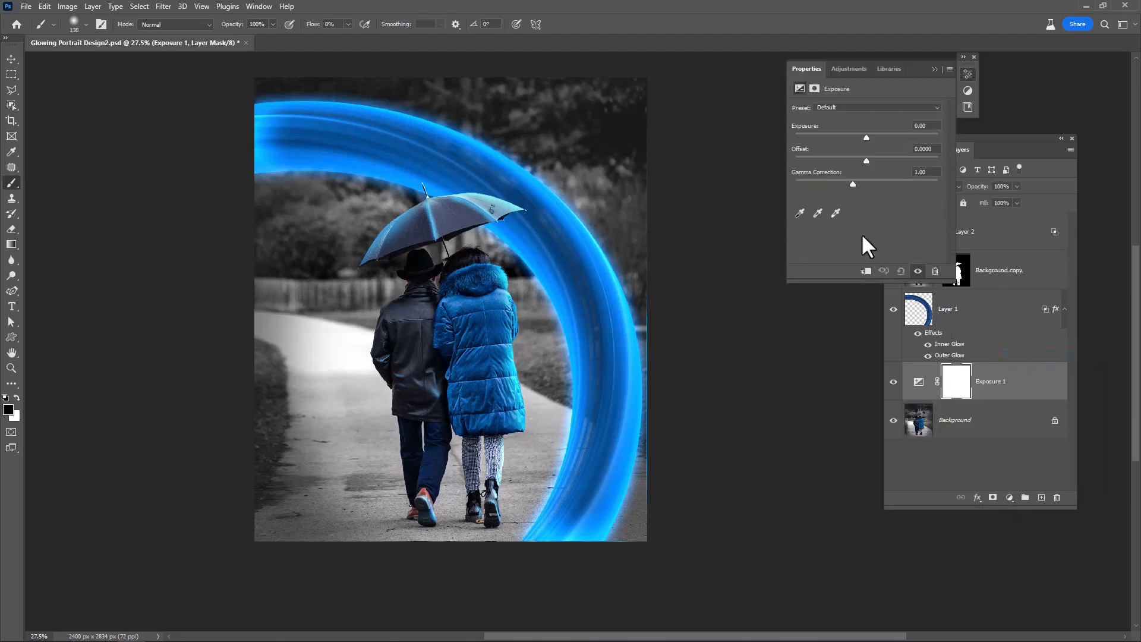
pyautogui.moveTo(865, 137); pyautogui.dragTo(881, 138)
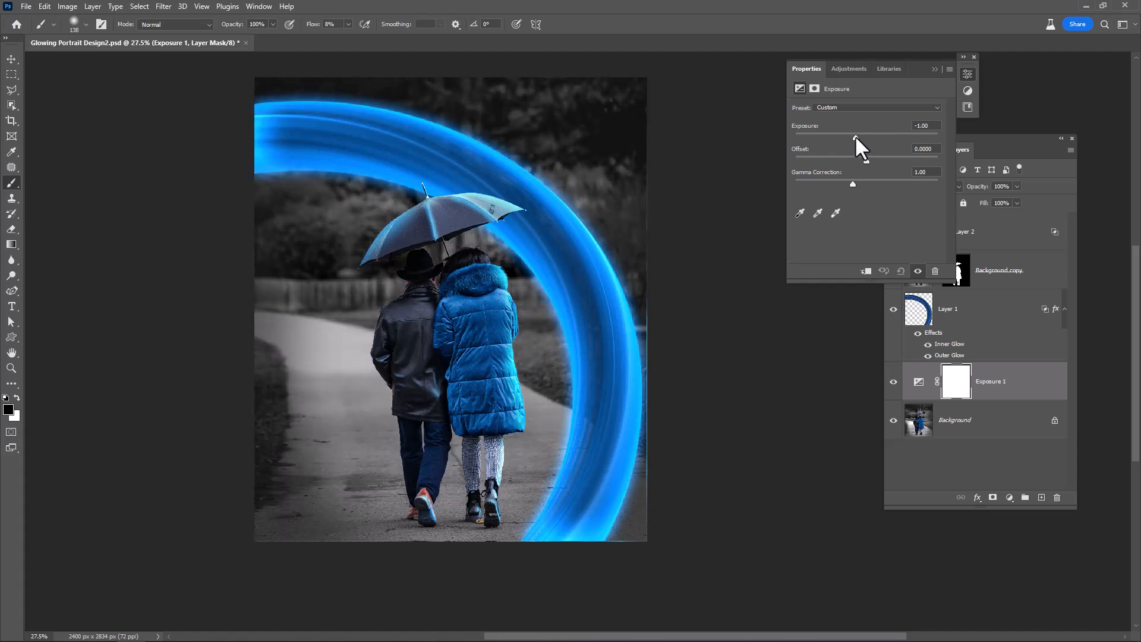
pyautogui.moveTo(852, 184); pyautogui.dragTo(855, 184)
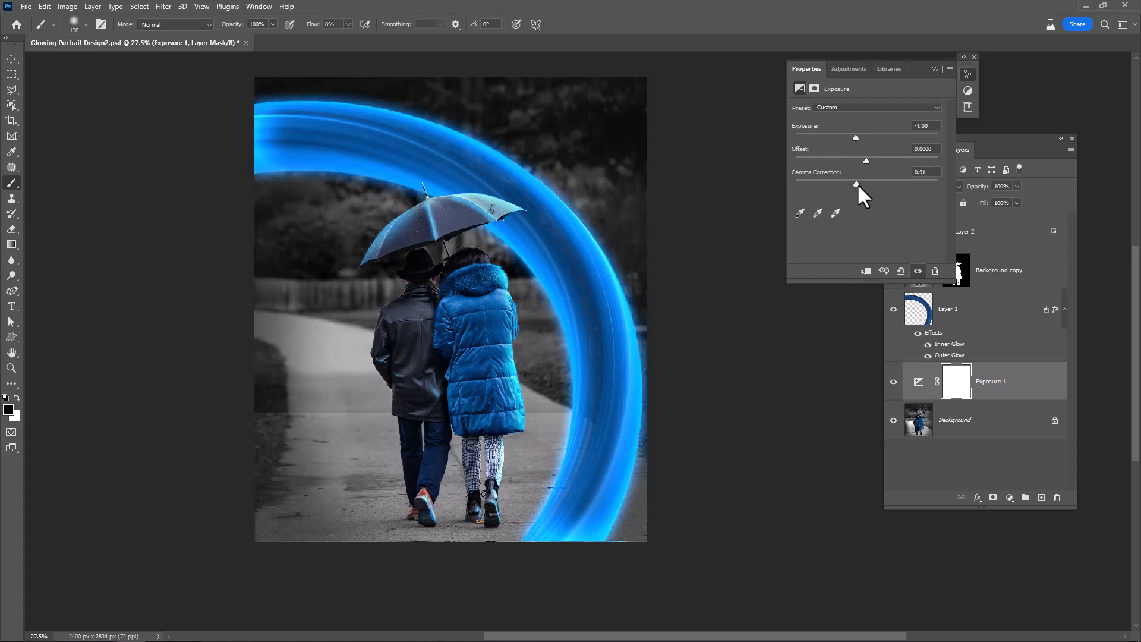
pyautogui.moveTo(855, 184); pyautogui.dragTo(863, 184)
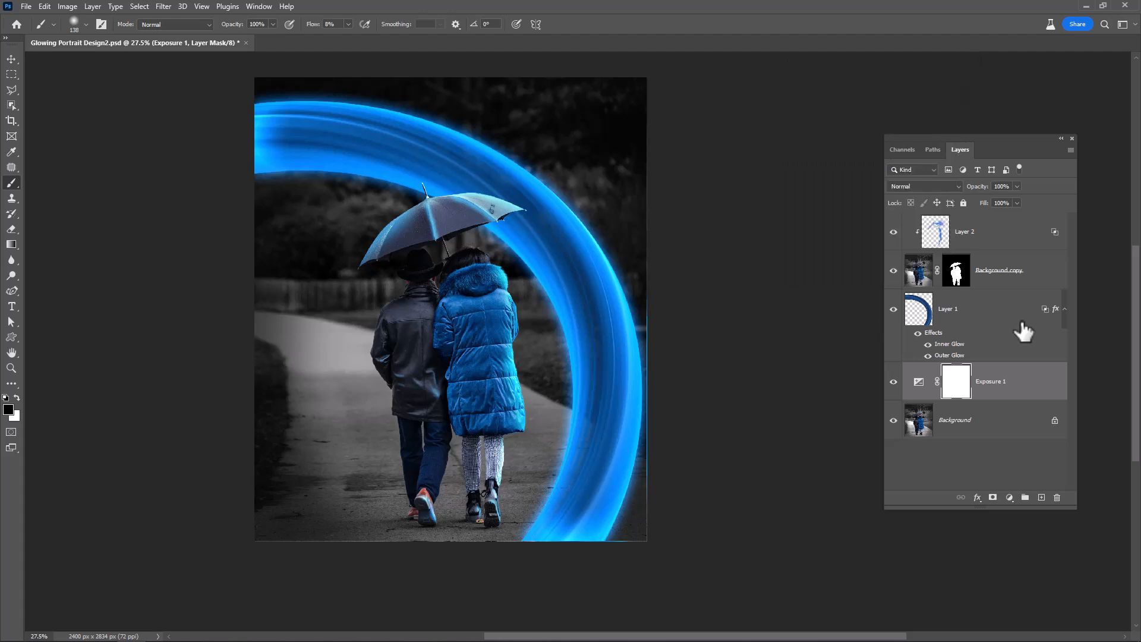
# - Add a Color Lookup adjustment using the FuturisticBleak 3DL LUT at about 39% opacity
pyautogui.click(1009, 497)
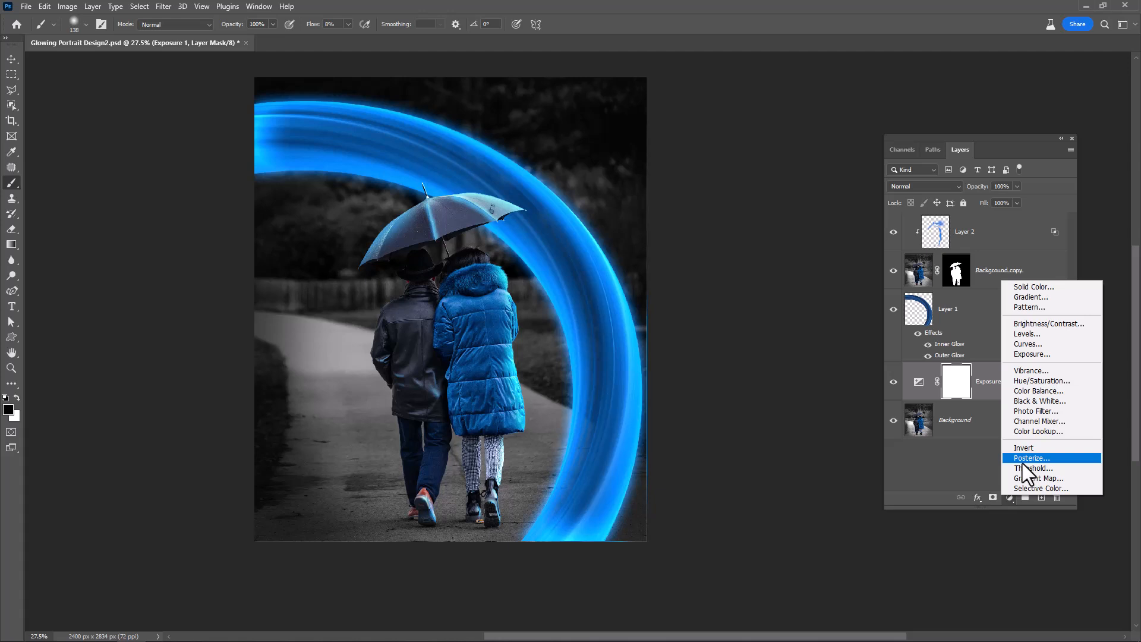
pyautogui.click(1039, 430)
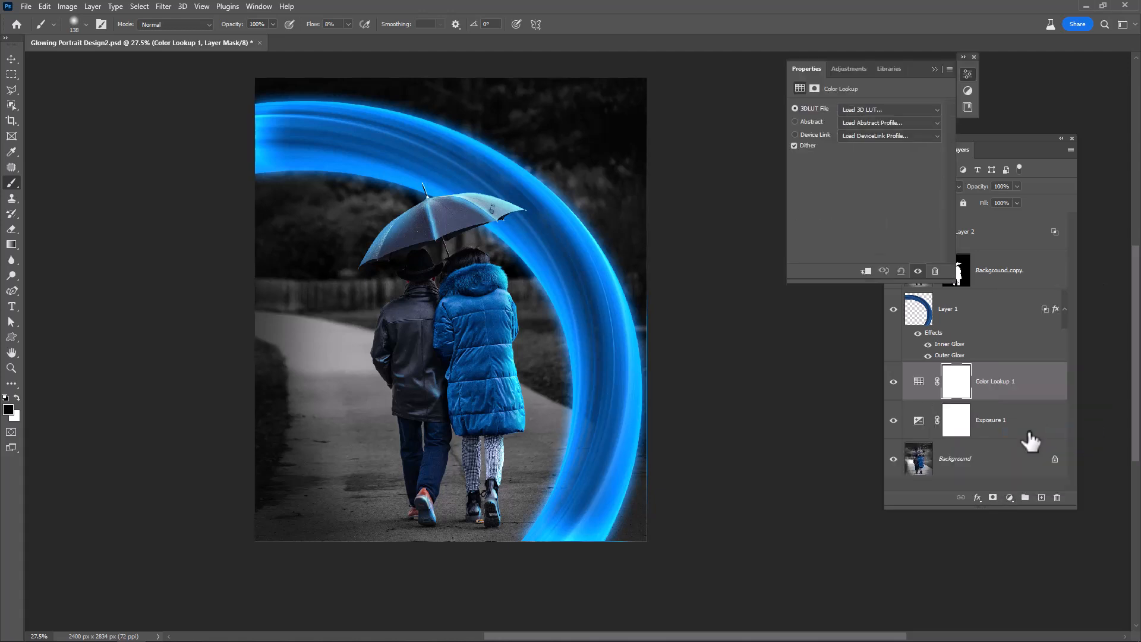
pyautogui.click(889, 108)
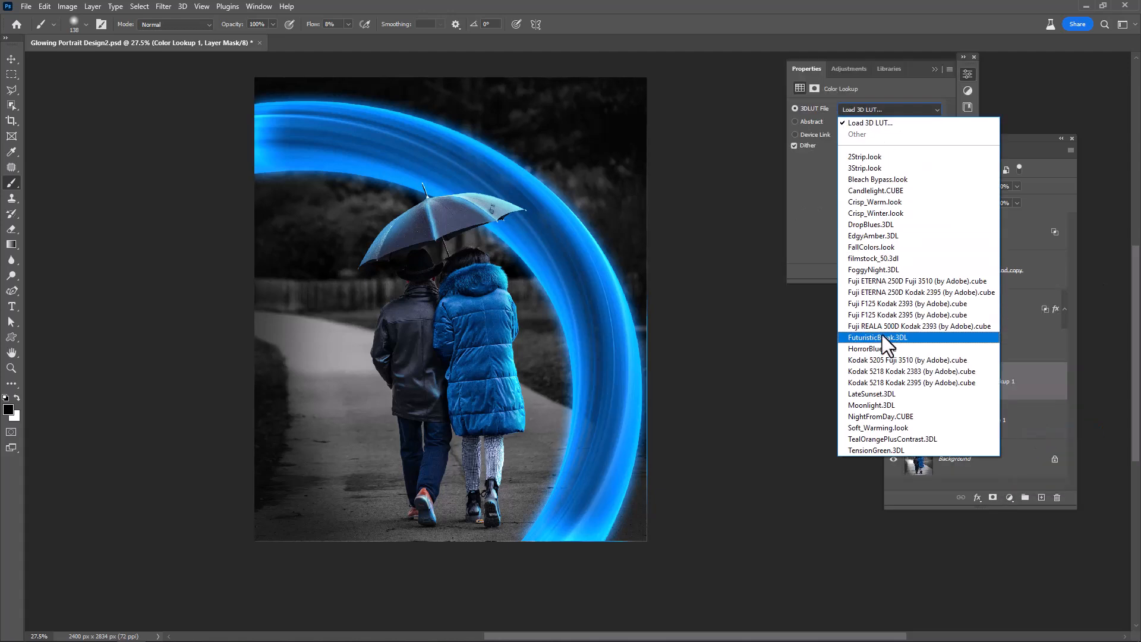
pyautogui.click(872, 405)
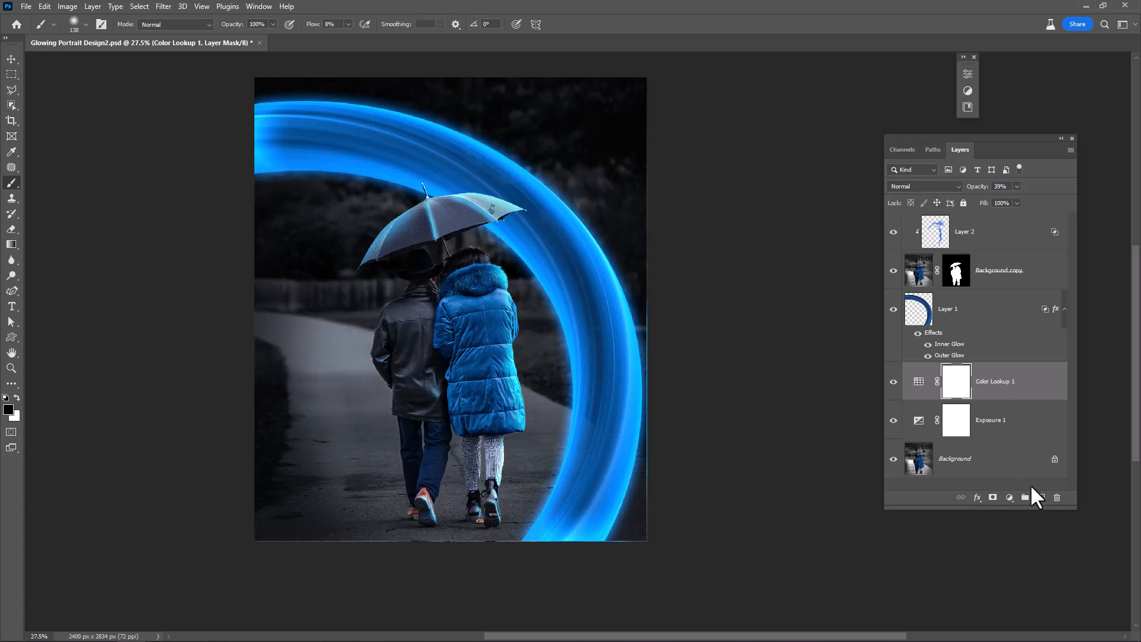
# - Add a new empty Layer 3 above the Color Lookup adjustment
pyautogui.click(1025, 497)
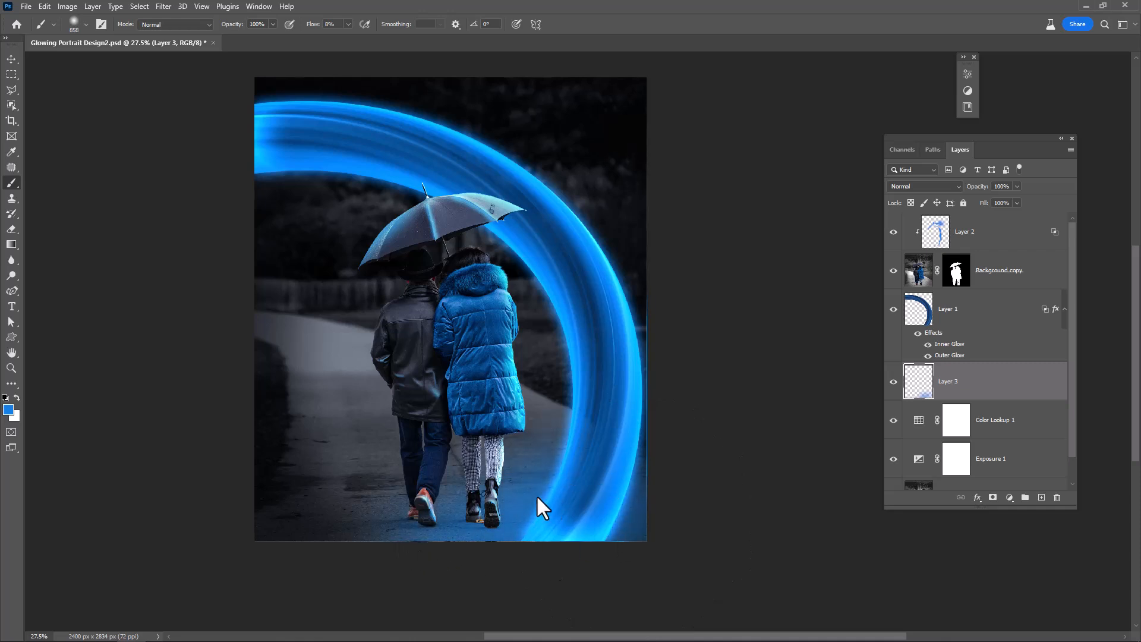
pyautogui.moveTo(604, 564)
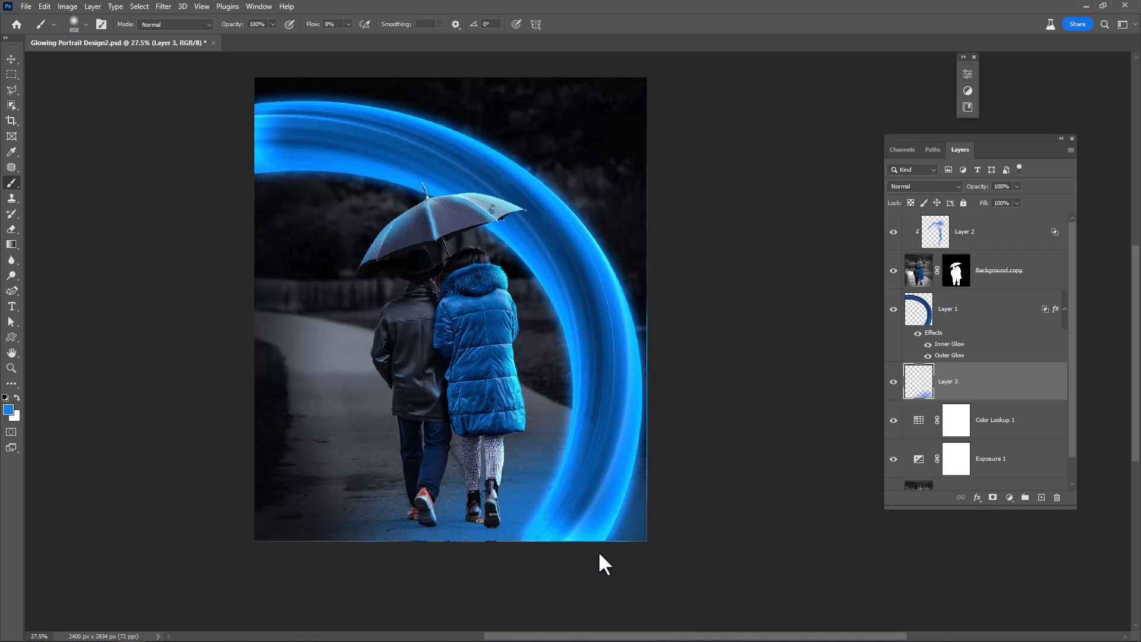
pyautogui.moveTo(1022, 400)
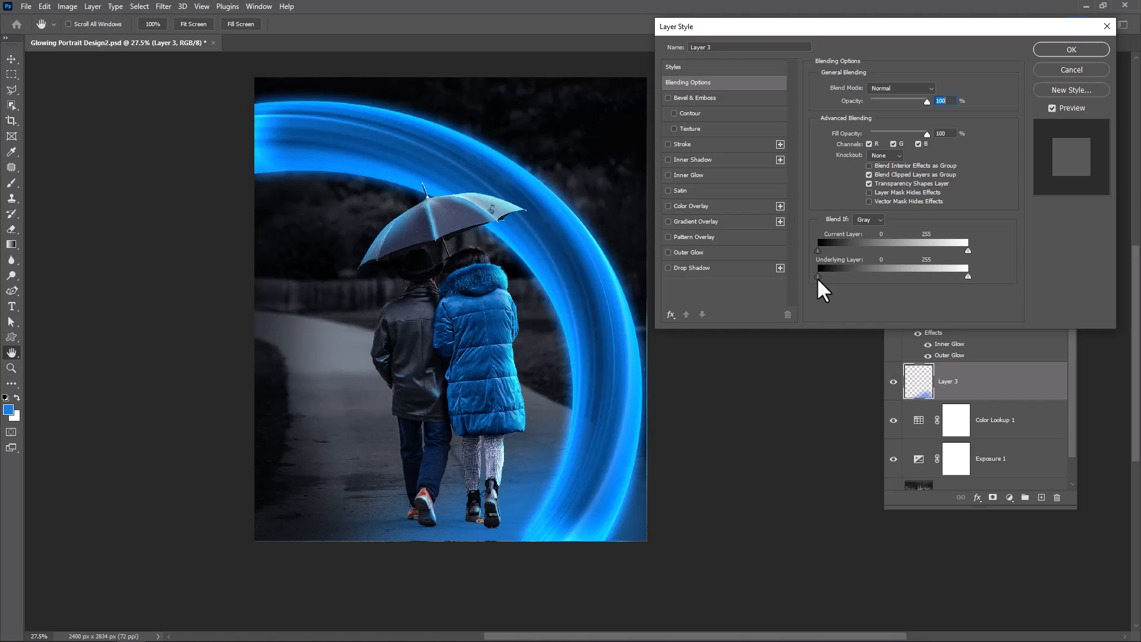
# - Drag and split Layer 3's Underlying Layer shadow slider in Blend If for a soft fade, and apply
pyautogui.moveTo(817, 276); pyautogui.dragTo(839, 275)
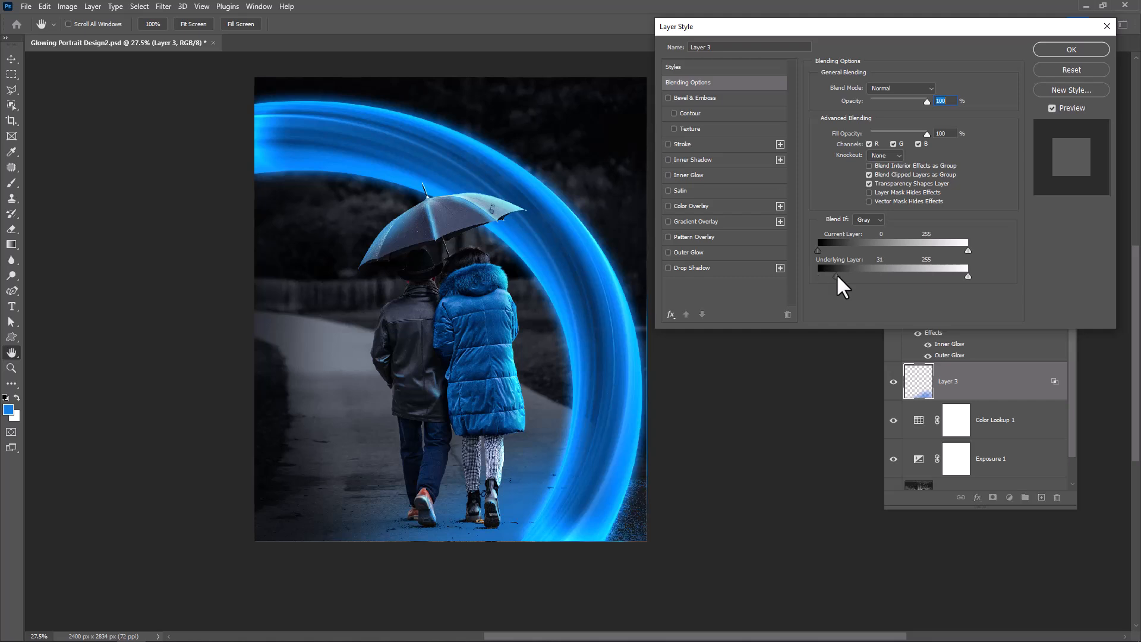
pyautogui.moveTo(835, 275); pyautogui.dragTo(872, 275)
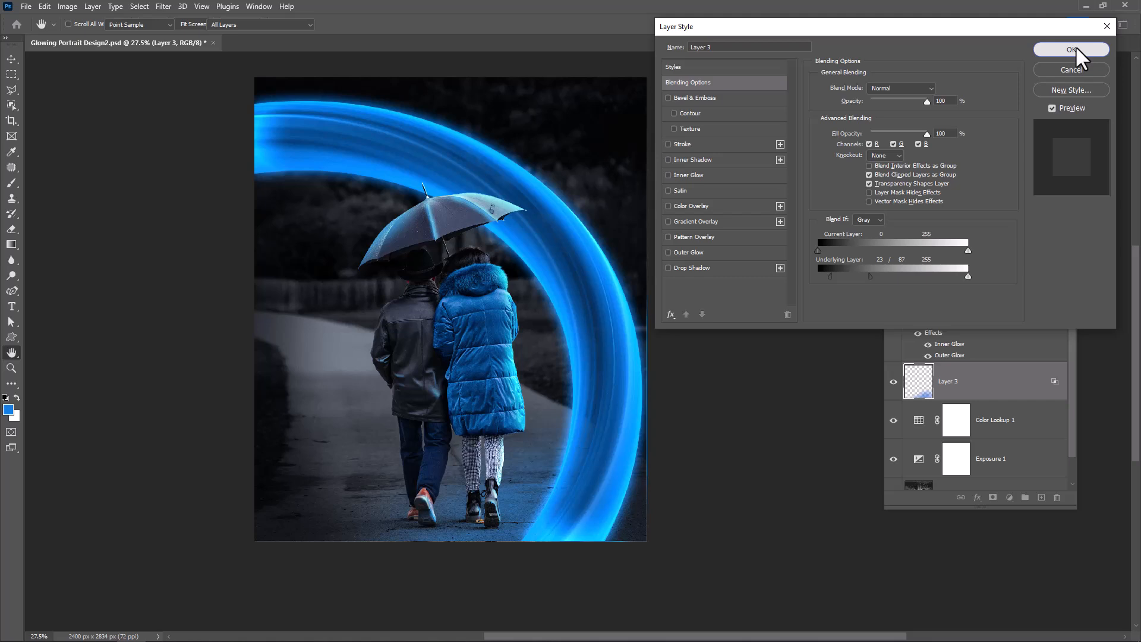
pyautogui.click(1070, 49)
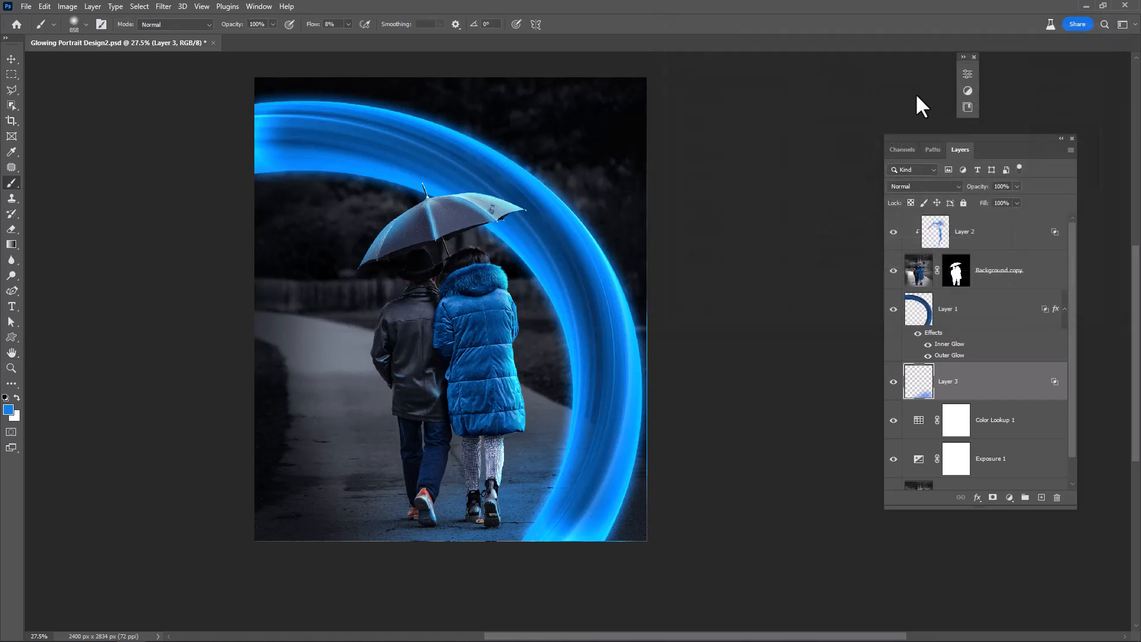
pyautogui.moveTo(703, 250)
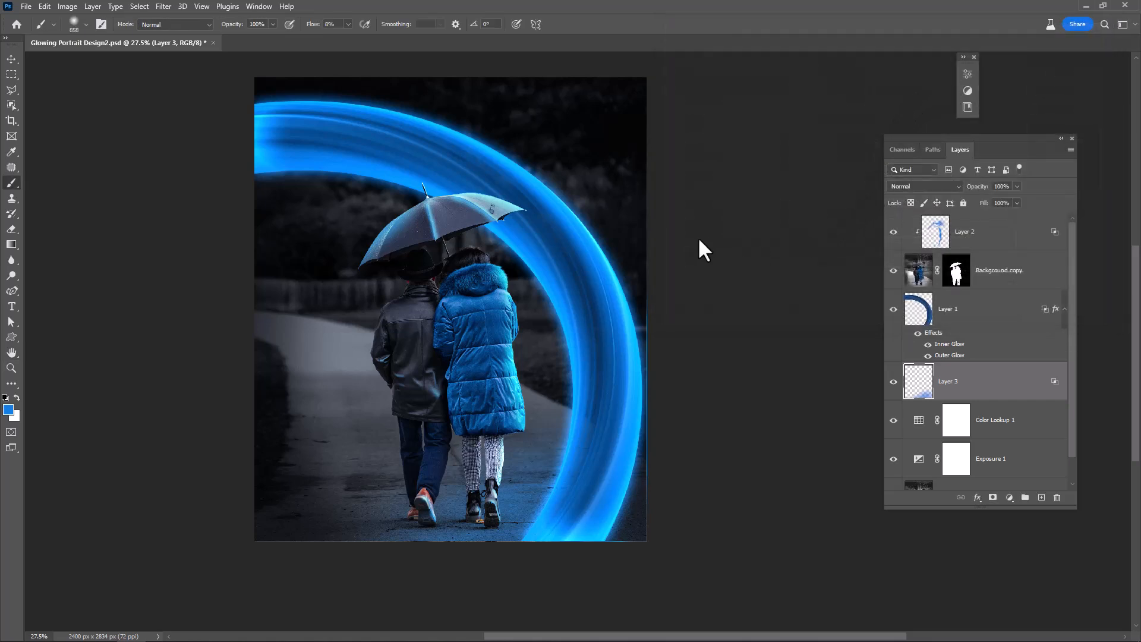